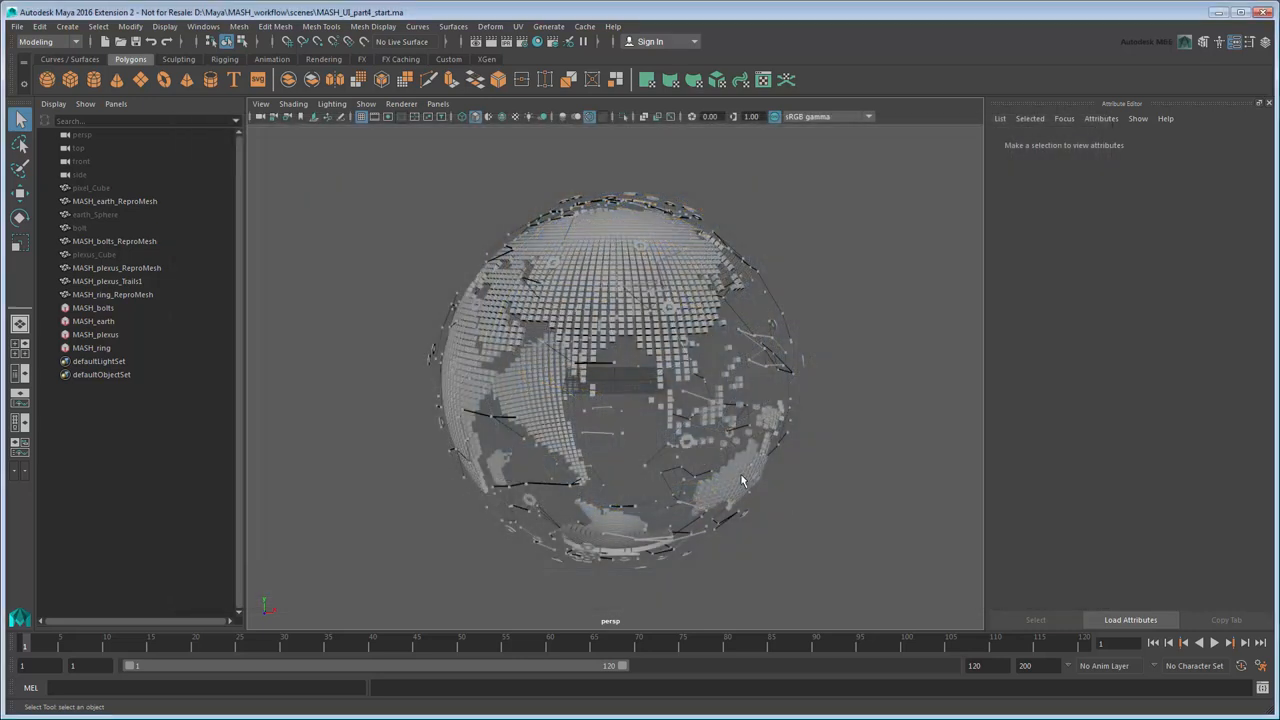
Create a polygon cube named HUD_cube with width, height and depth of 0.5
click(85, 307)
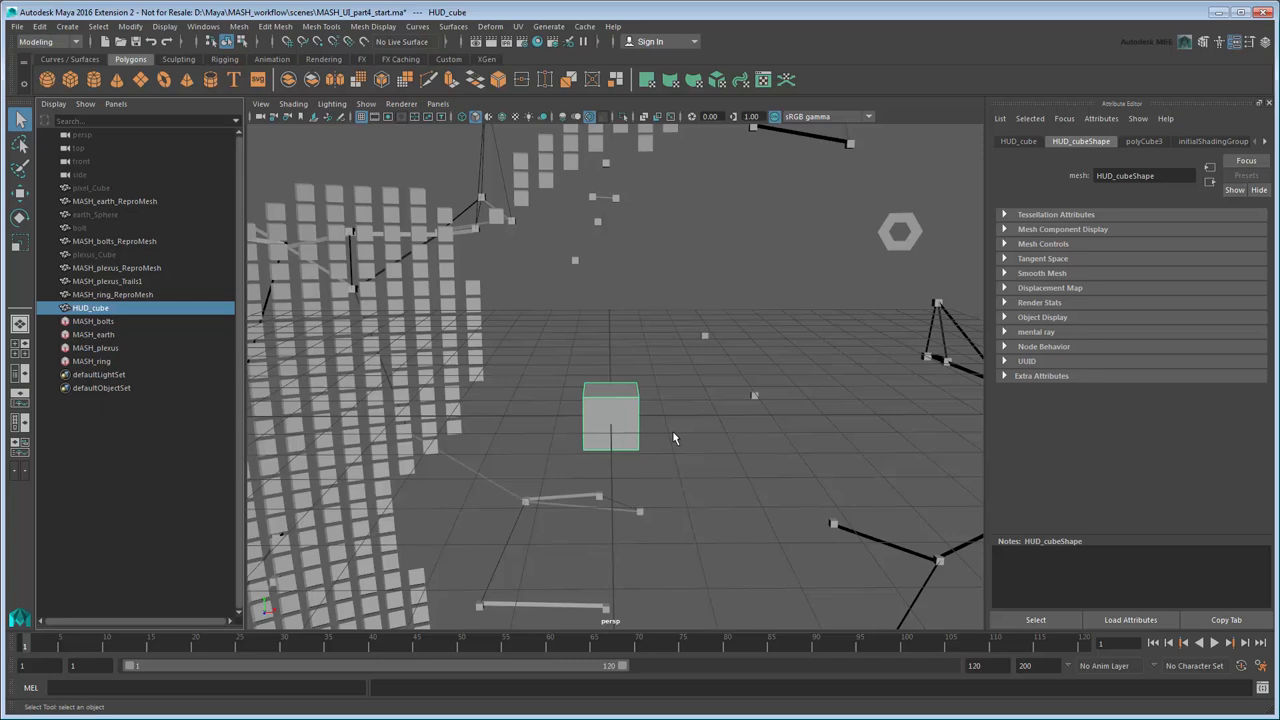
click(1143, 141)
text(0.500)
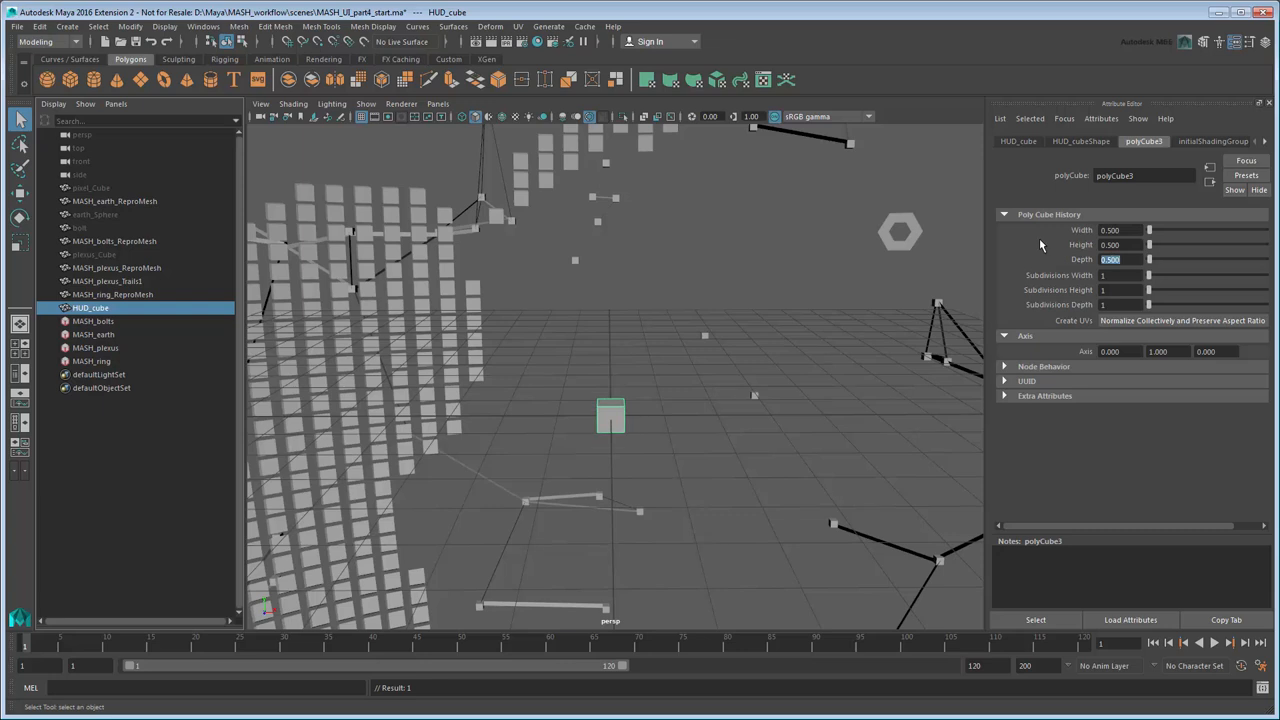
mouse_move(1028, 248)
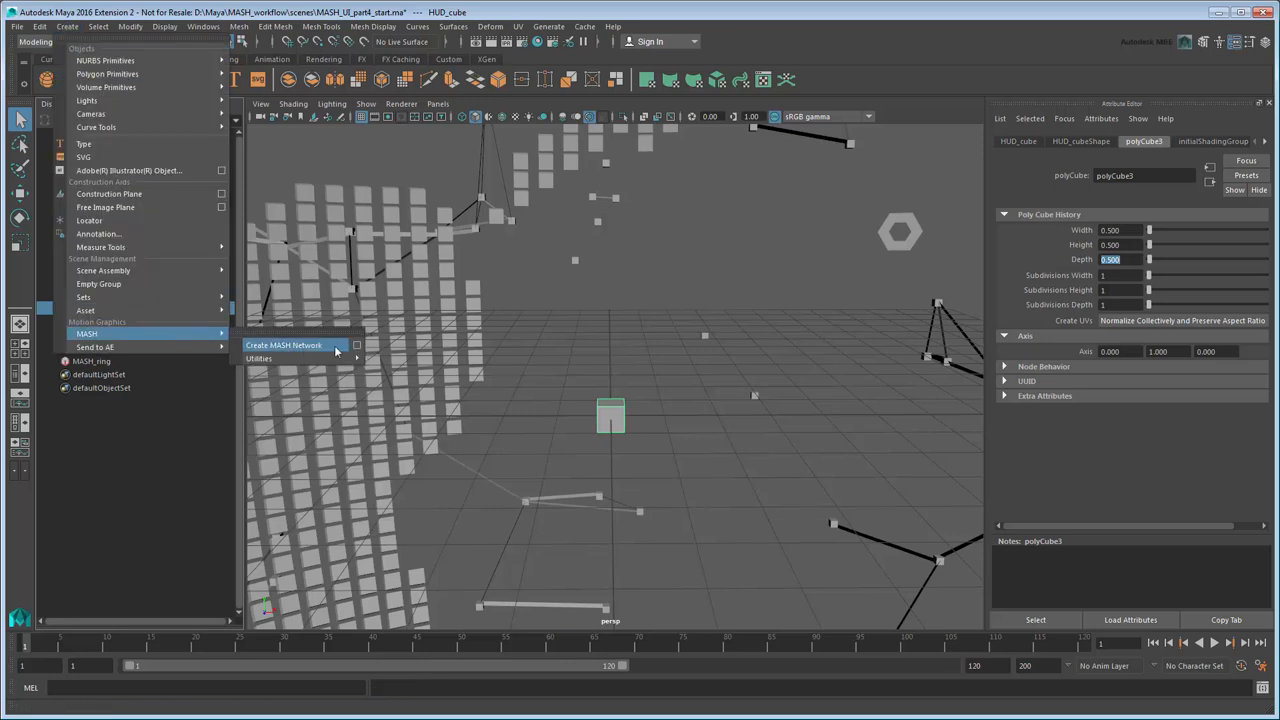
Build the MASH_HUD_grid network from HUD_cube and select its ReproMesh
click(283, 344)
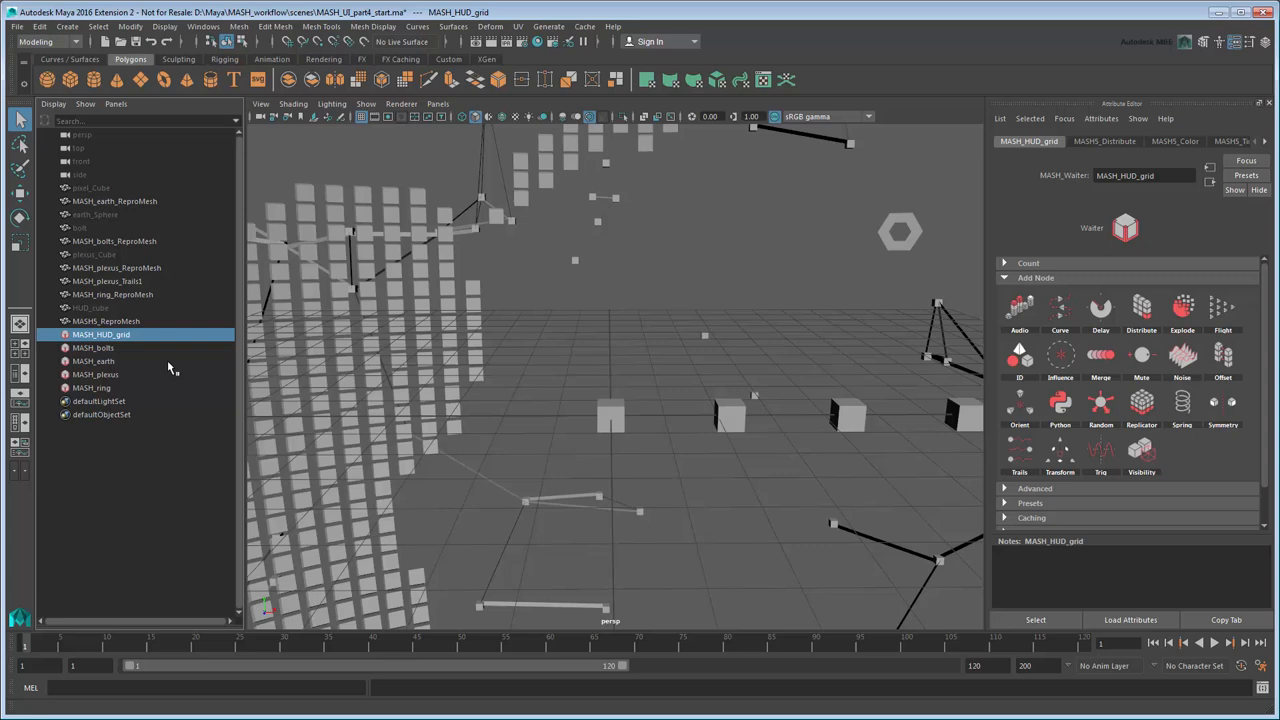
click(115, 321)
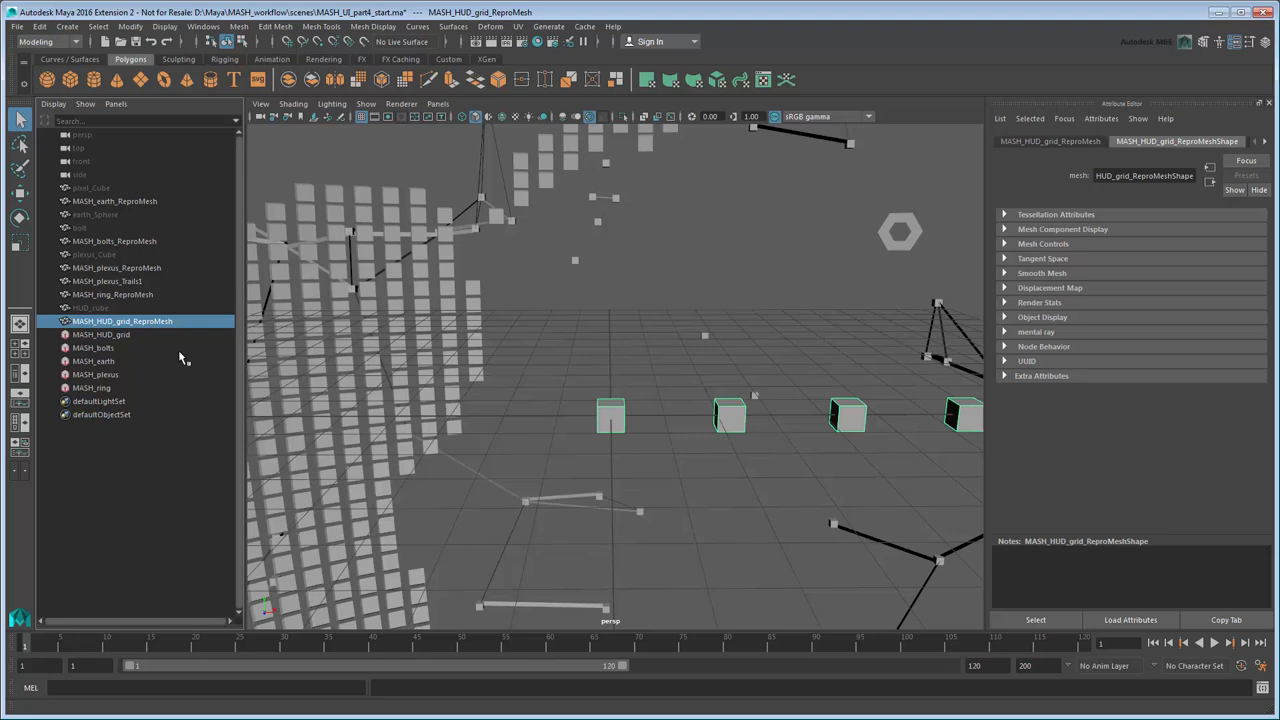
Set MASH_Distribute to Grid with counts 3, 5, 5 and distance 3 on X, Y, Z
click(100, 334)
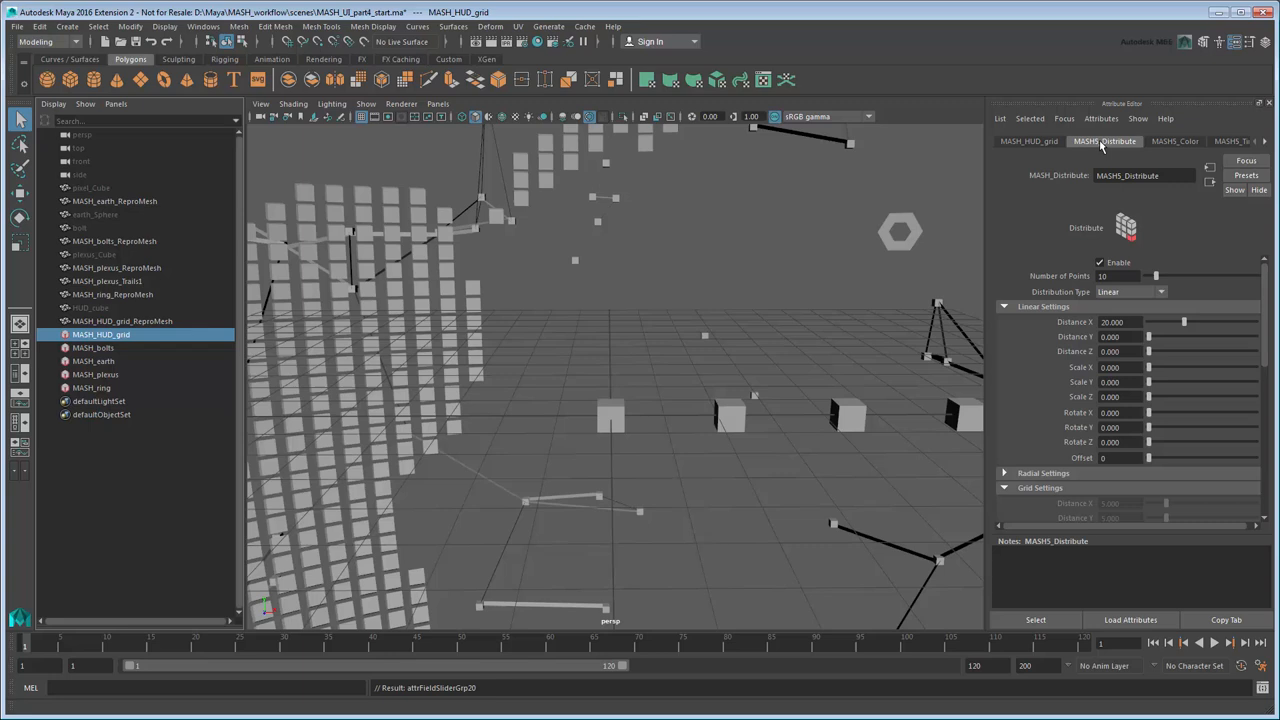
click(1130, 291)
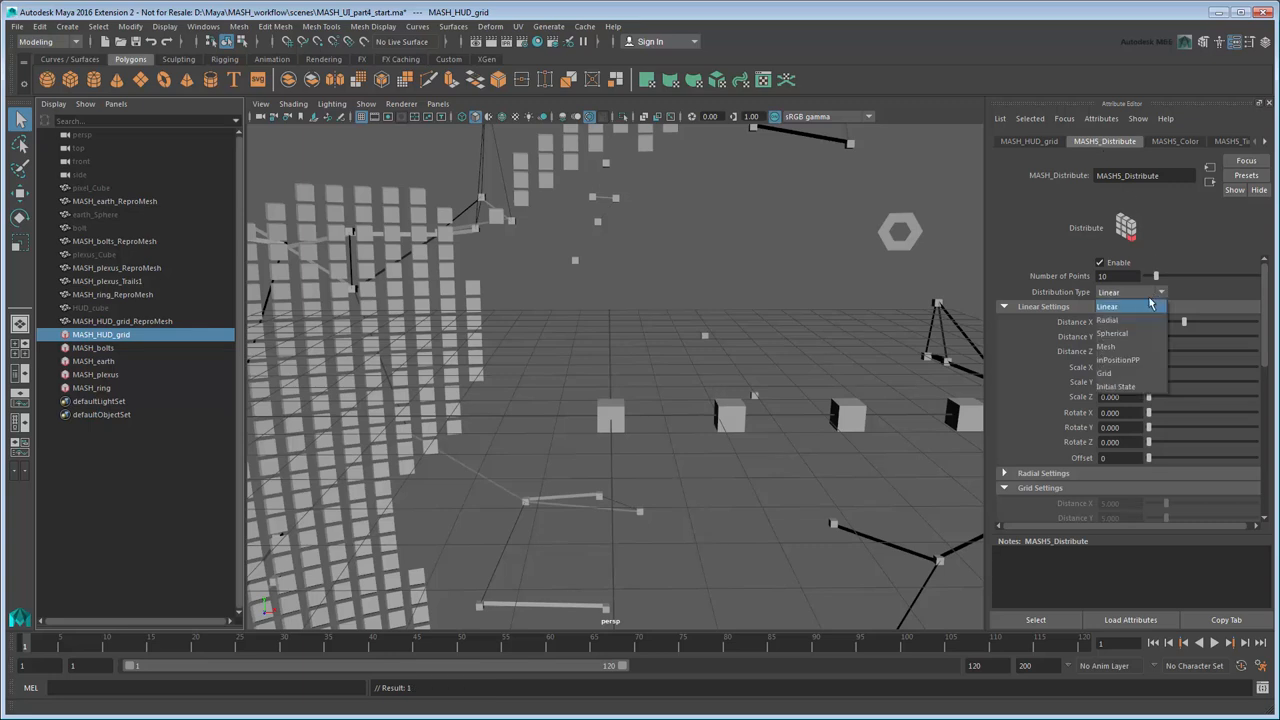
click(1104, 373)
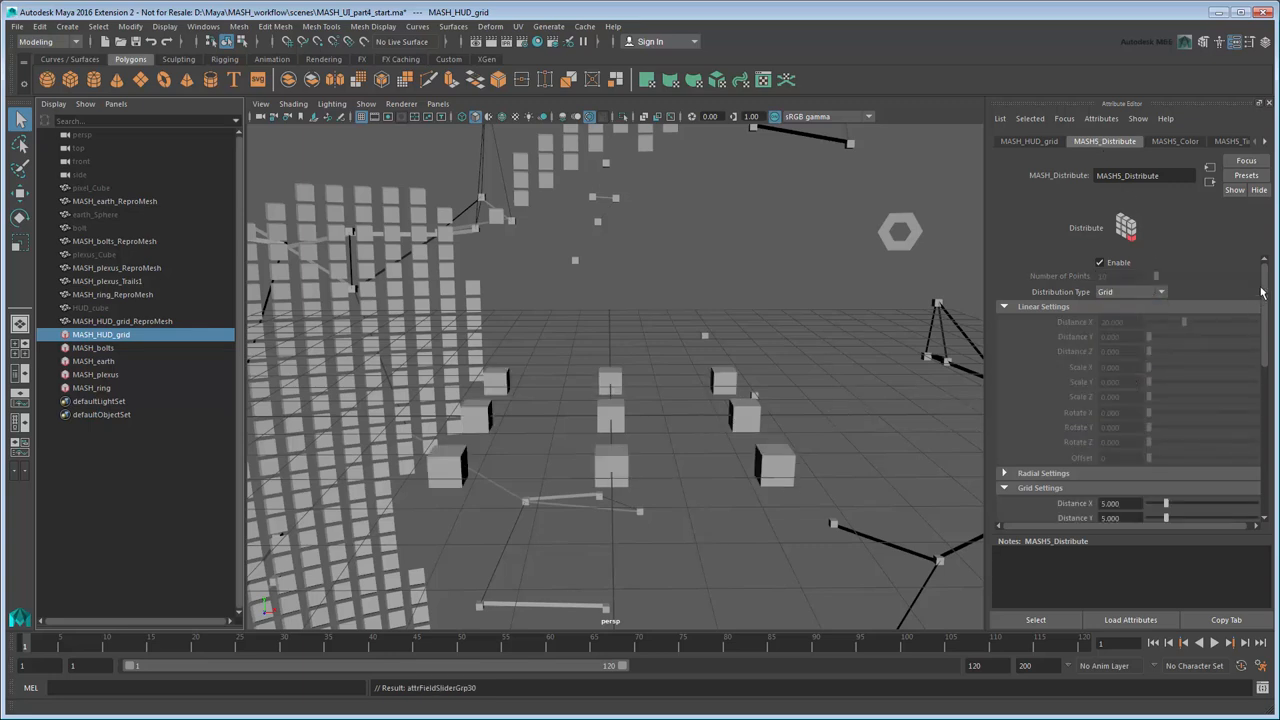
scroll(down, 3)
text(5)
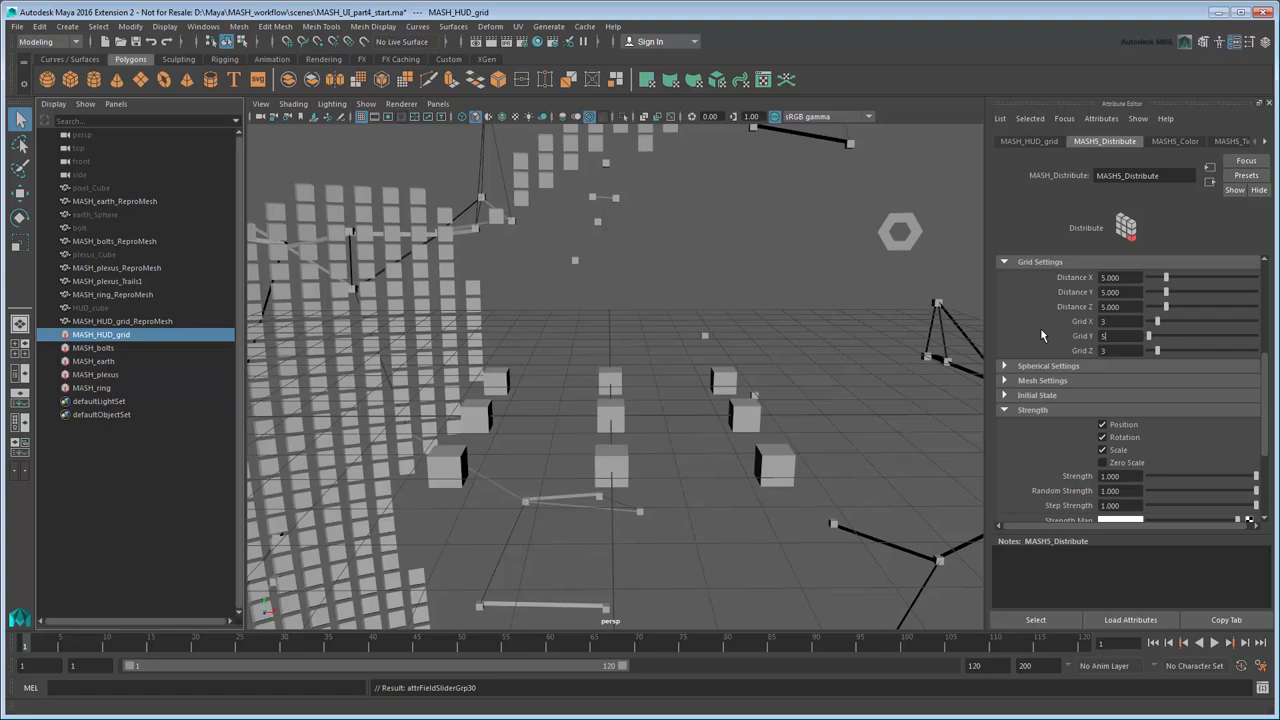
click(1120, 350)
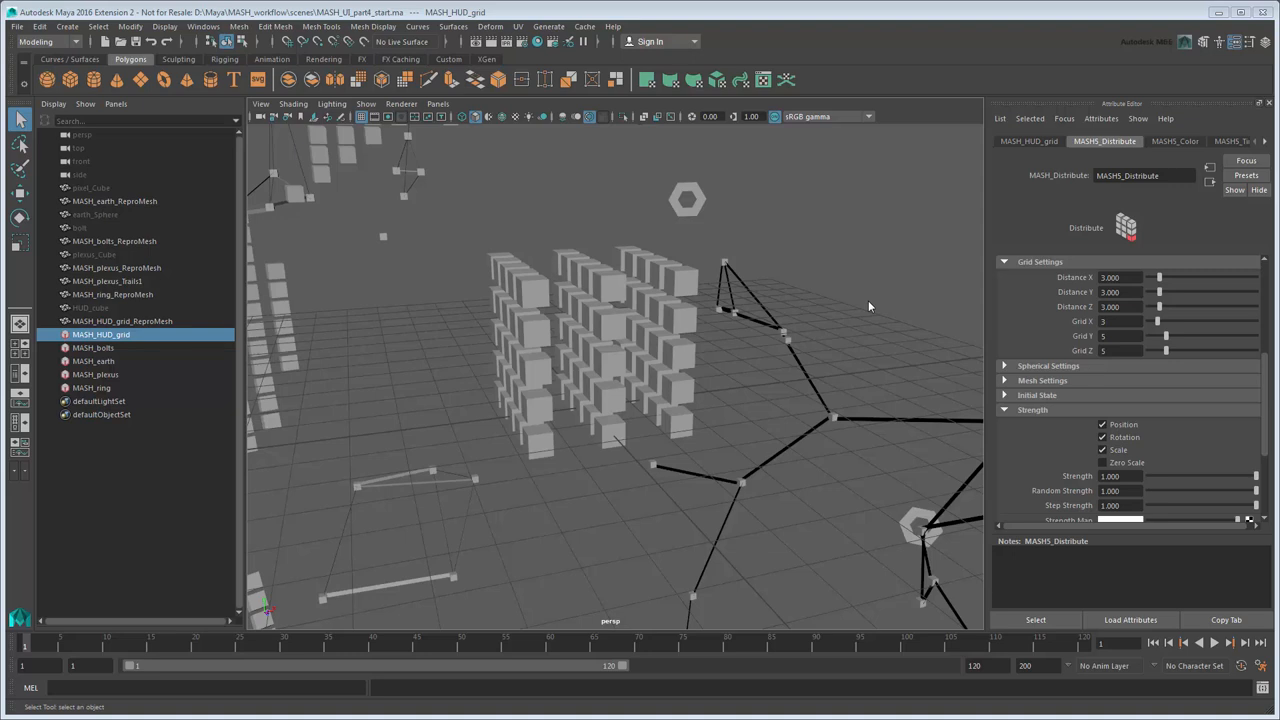
click(1028, 141)
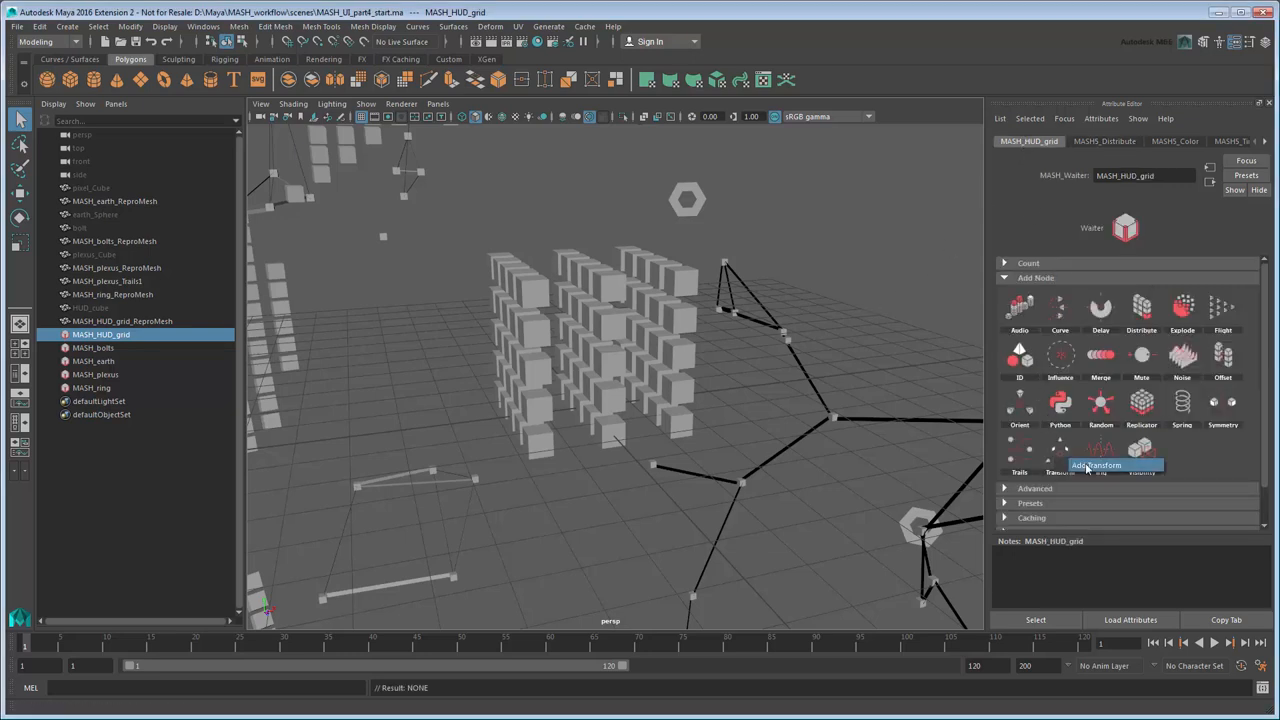
Add a Transform node and create the MASH_HUD_grid_Transform_loc controller locator
click(1097, 465)
text(45)
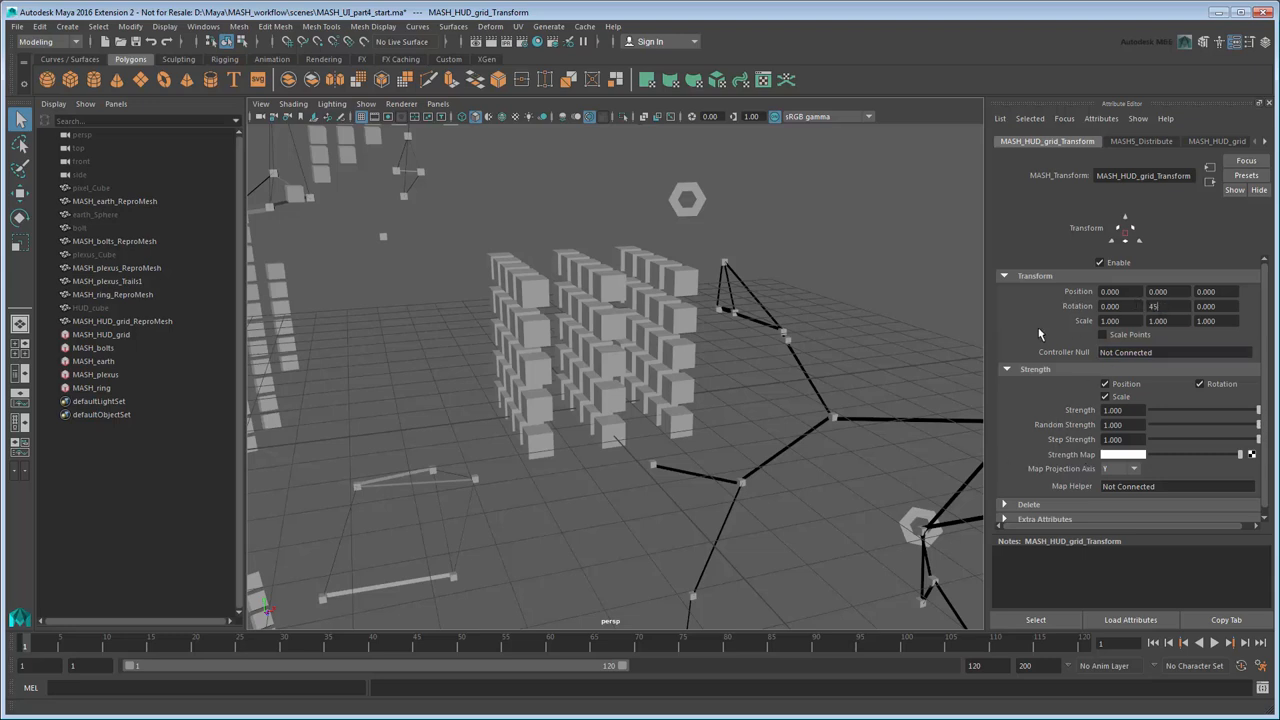
text(90)
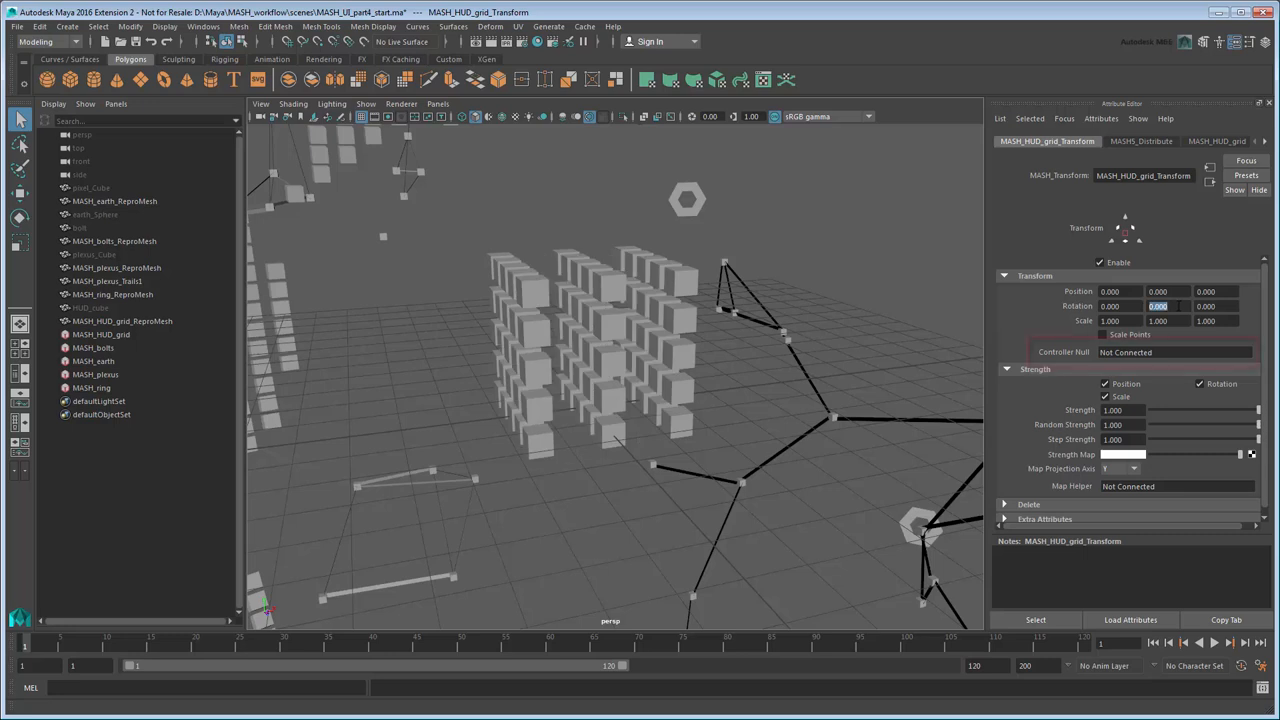
click(1145, 352)
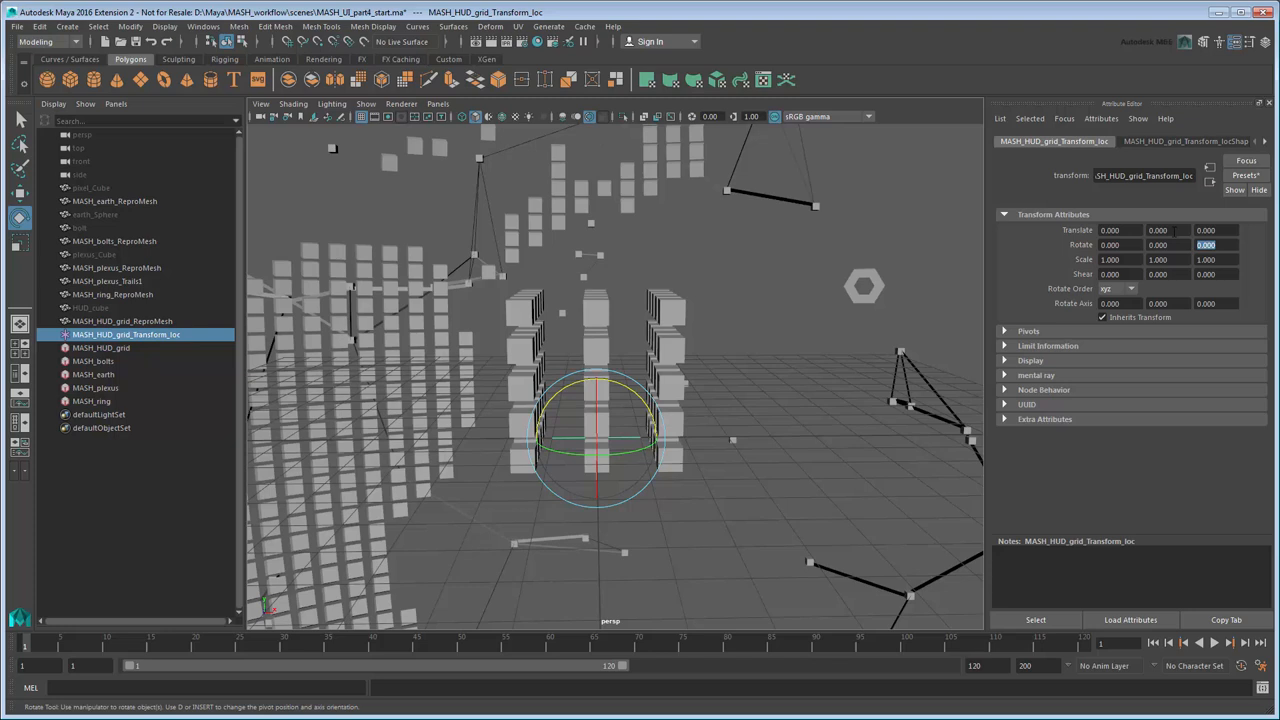
Set MASH_HUD_grid_Transform_loc Translate Y to -1.5, then hide the locator
text(-1.5)
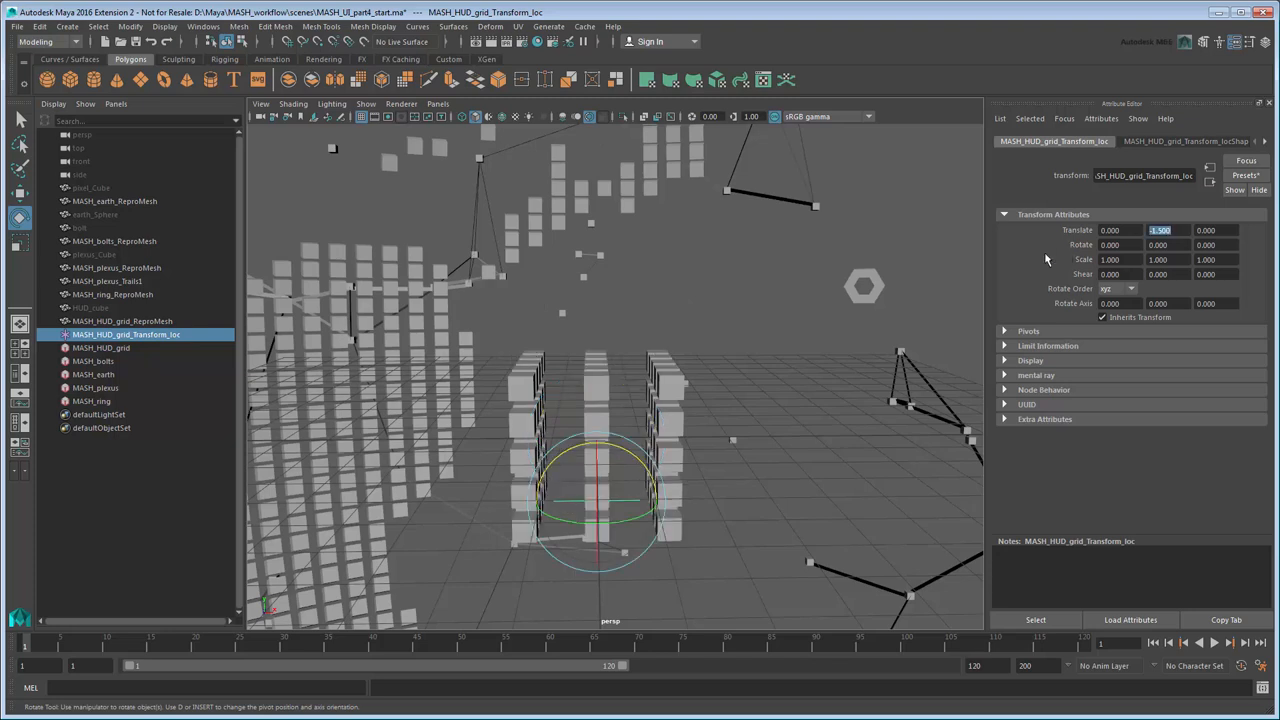
key(ctrl+h)
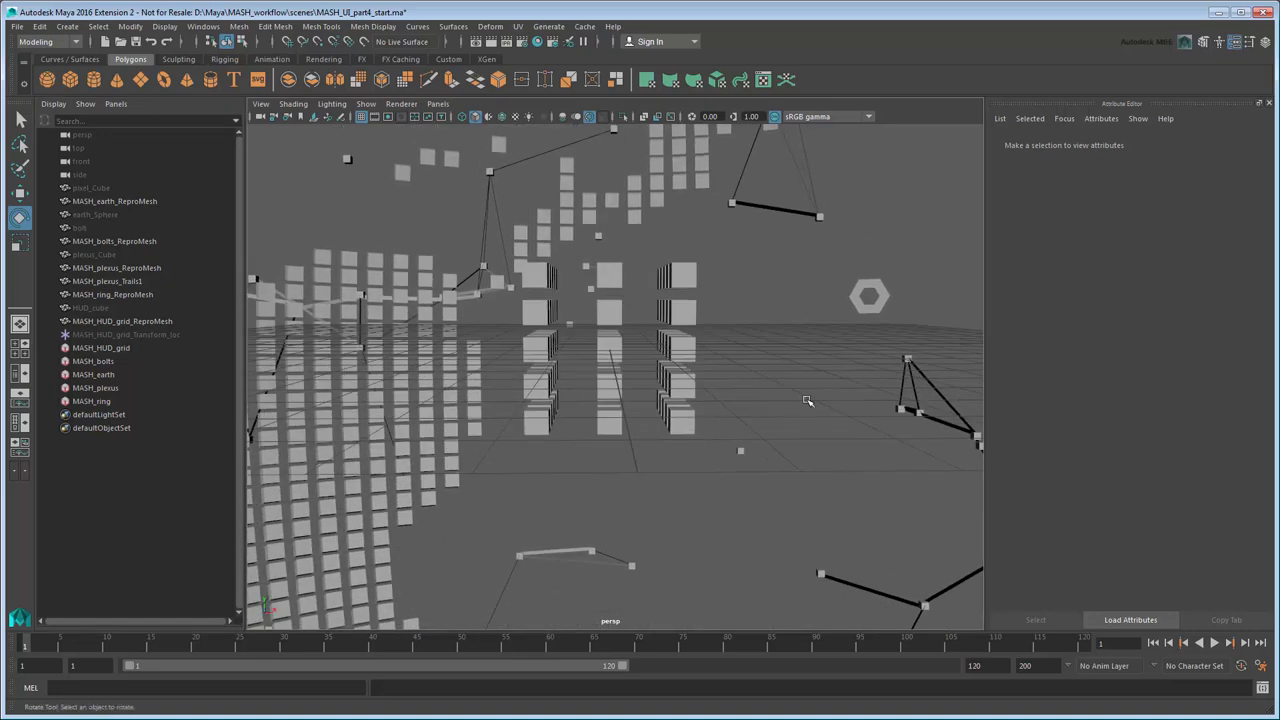
mouse_move(793, 398)
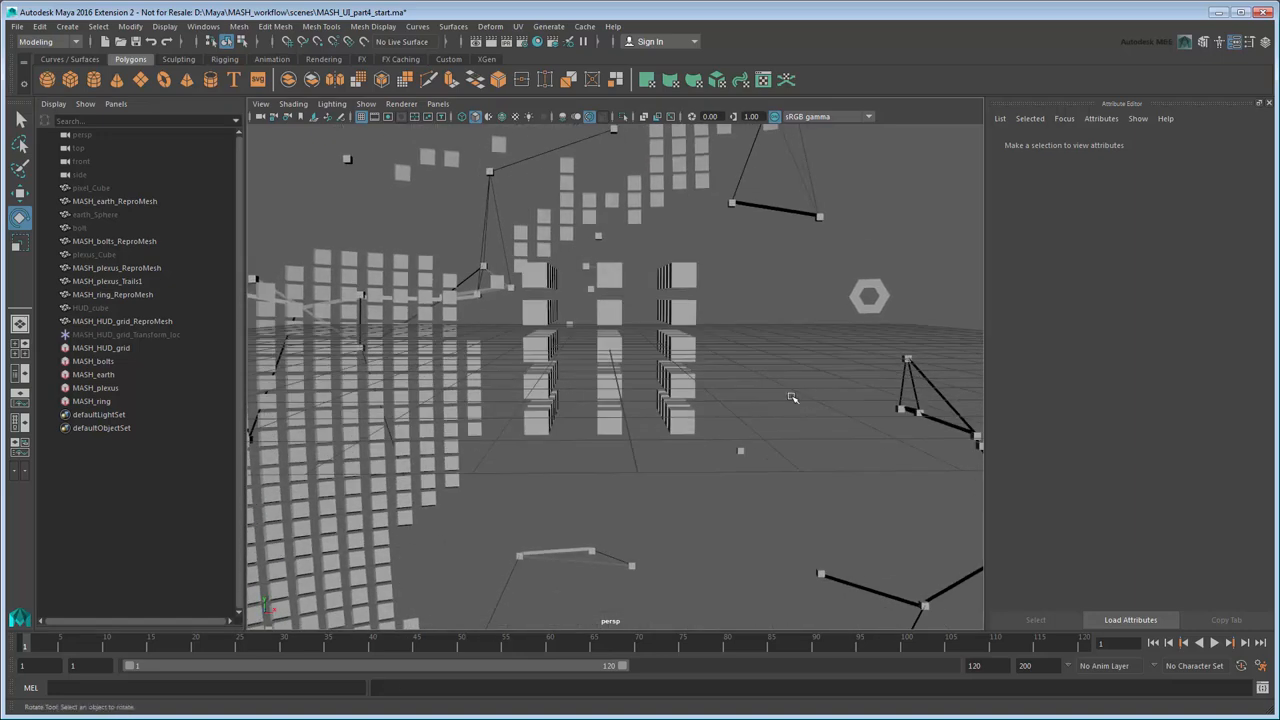
Add Transform node MASH_HUD_grid_Transform1 with its controller locator MASH_HUD_grid_Transform1_loc
click(93, 347)
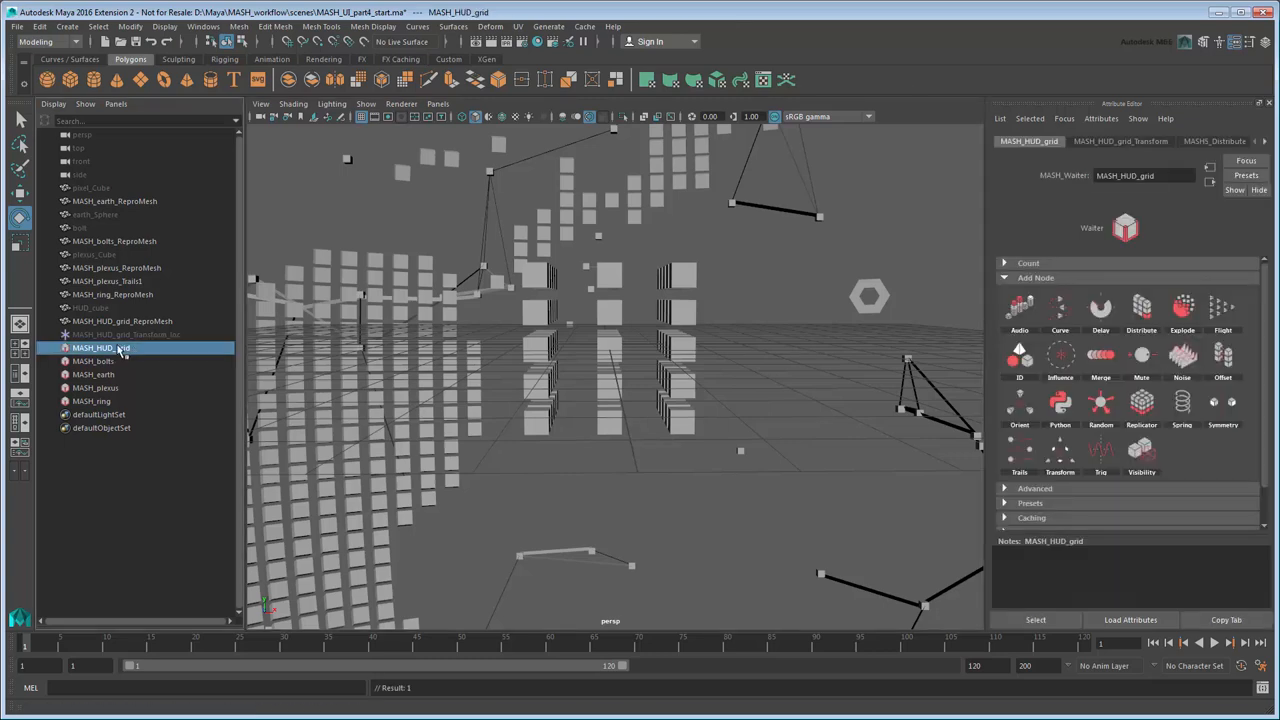
mouse_move(1060, 450)
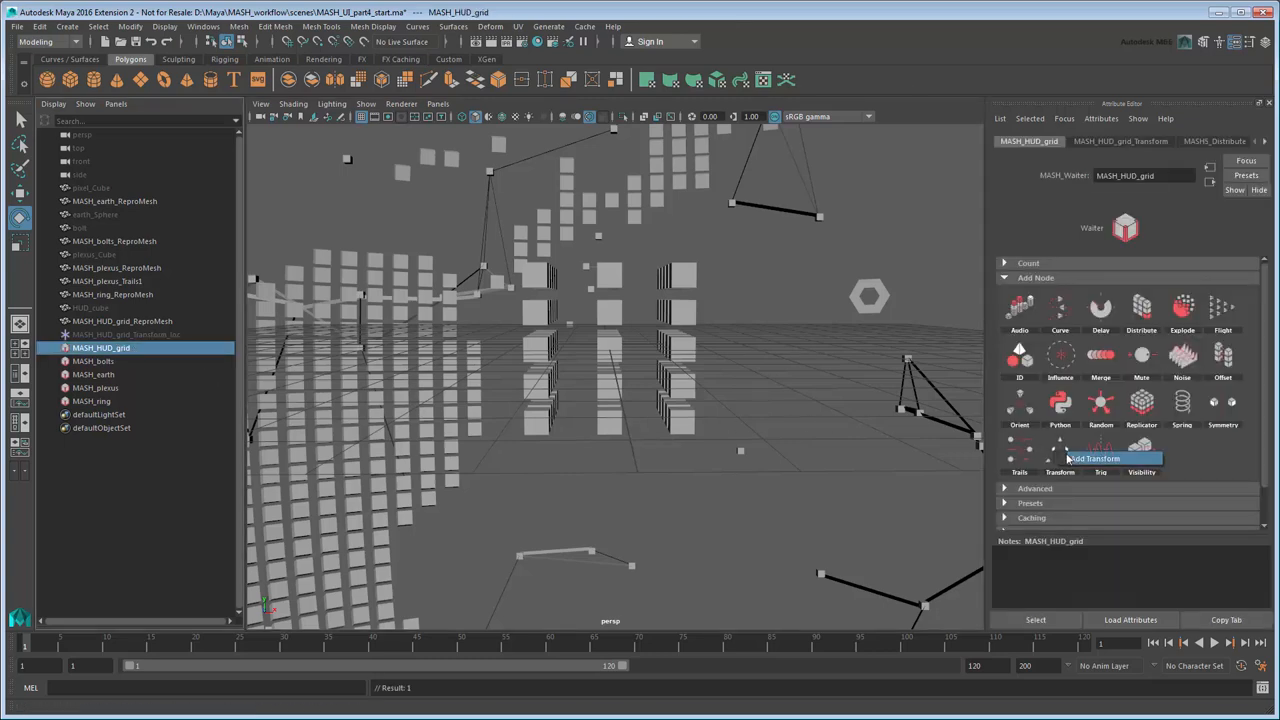
click(1094, 458)
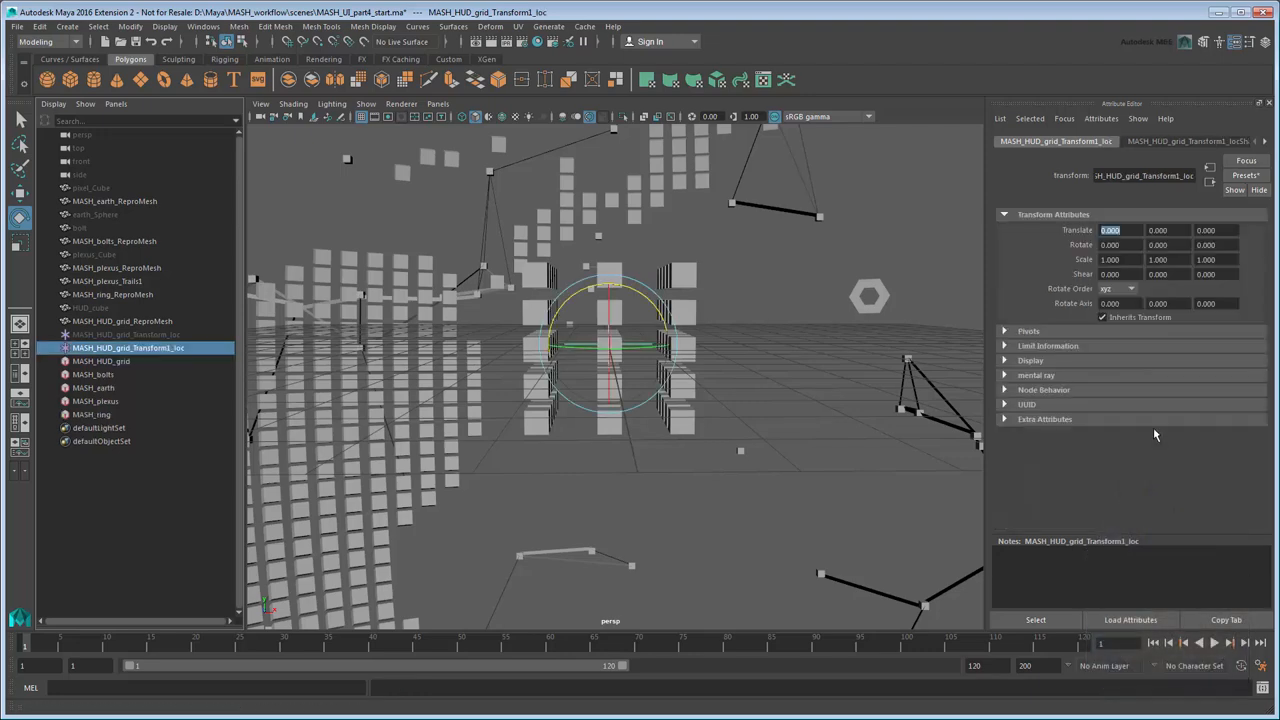
mouse_move(728, 320)
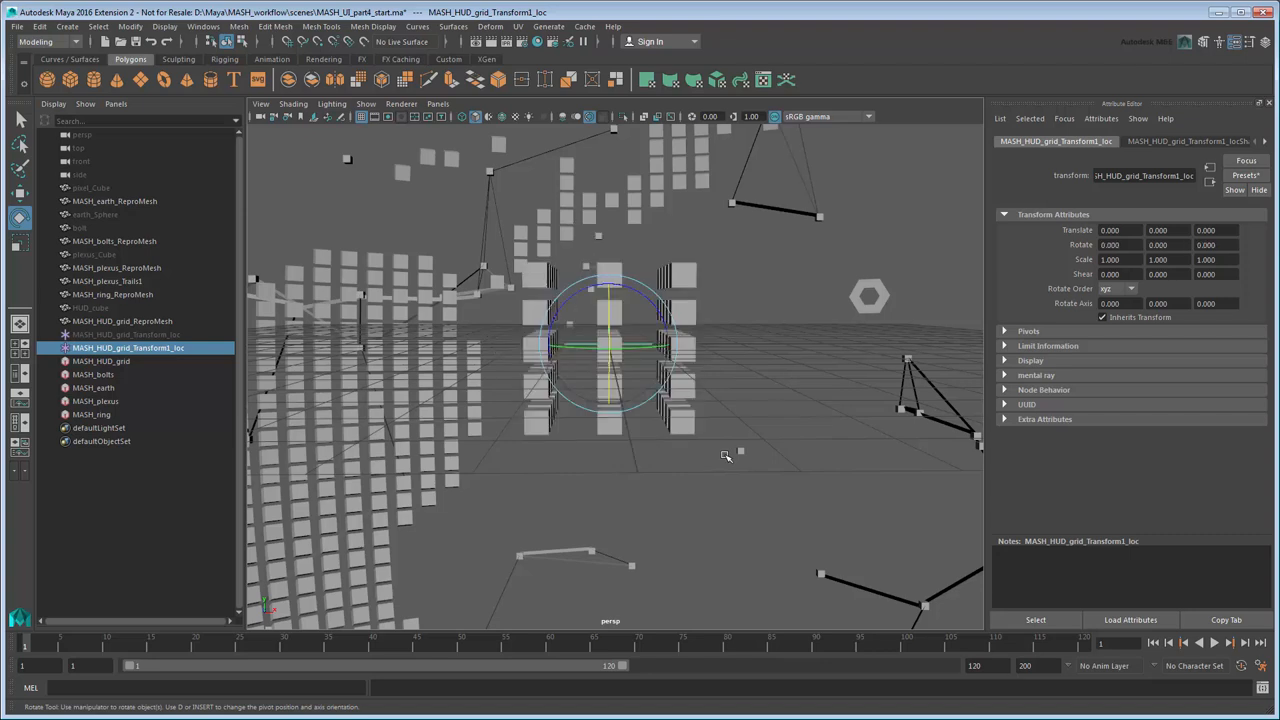
mouse_move(763, 442)
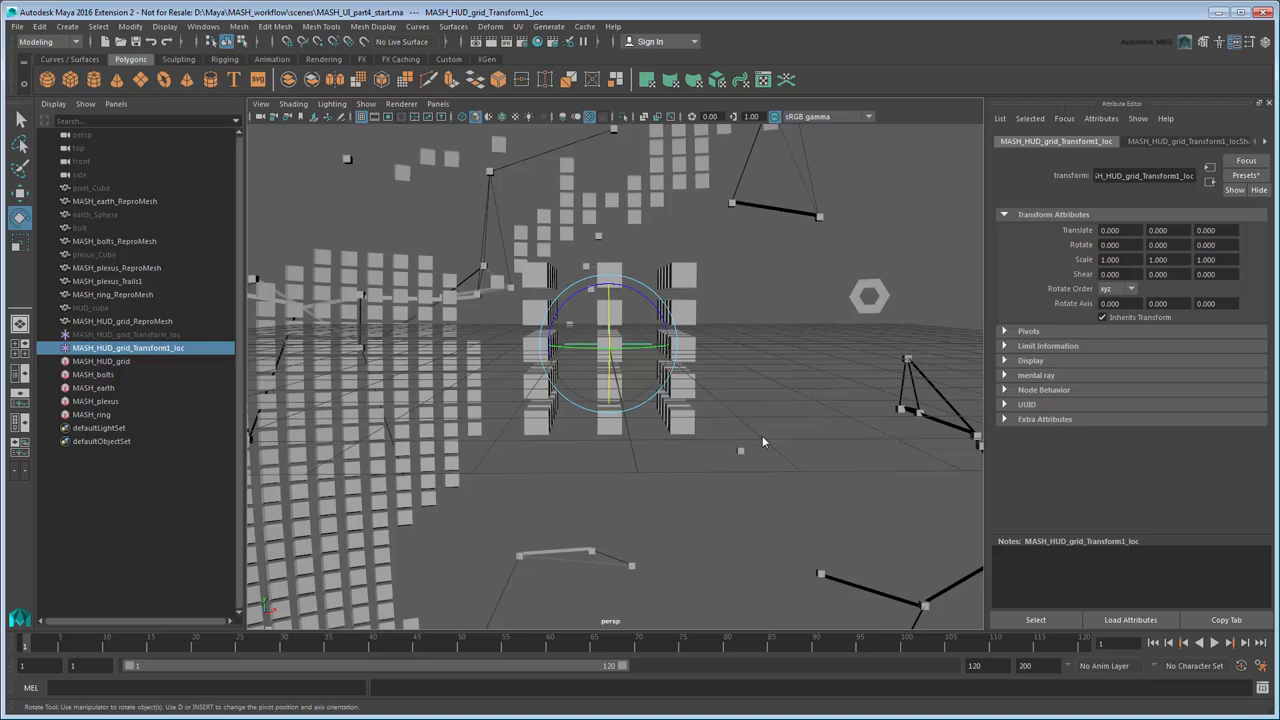
Set Rotate Y 45, key rotation at frame 1 and Z 1080 at frame 120, then play
click(1157, 245)
text(45.000)
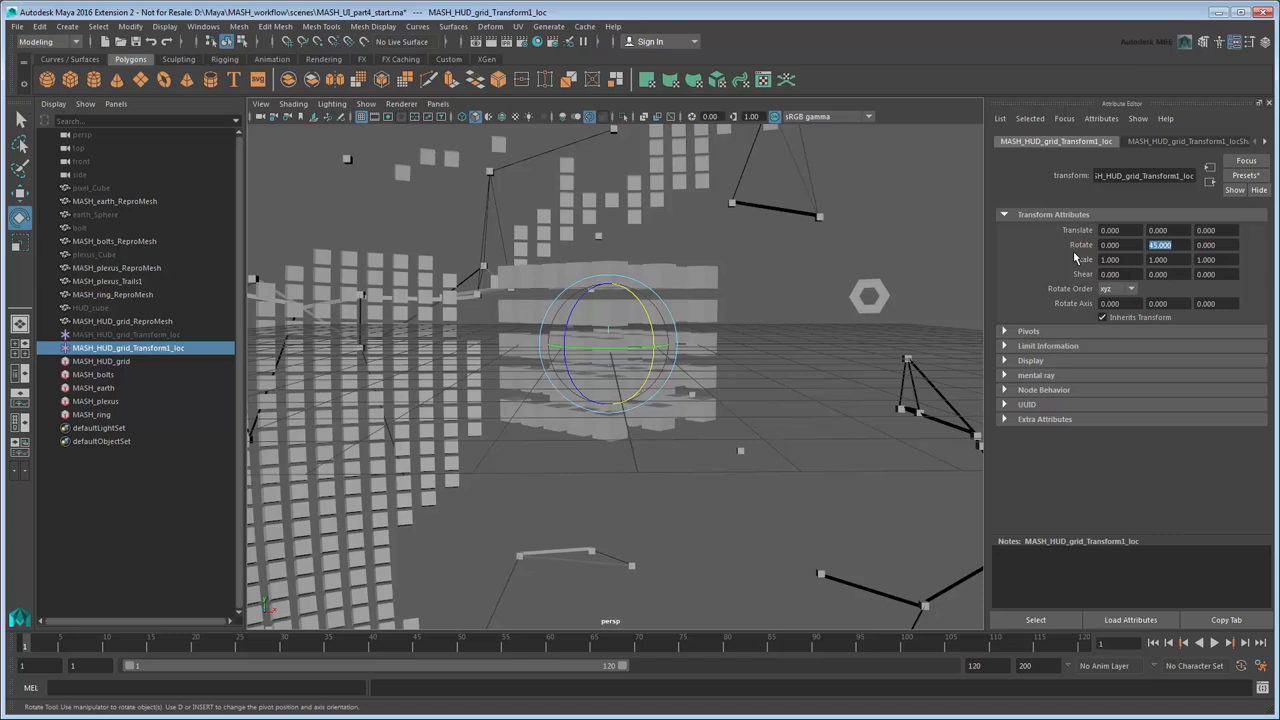
right_click(1160, 245)
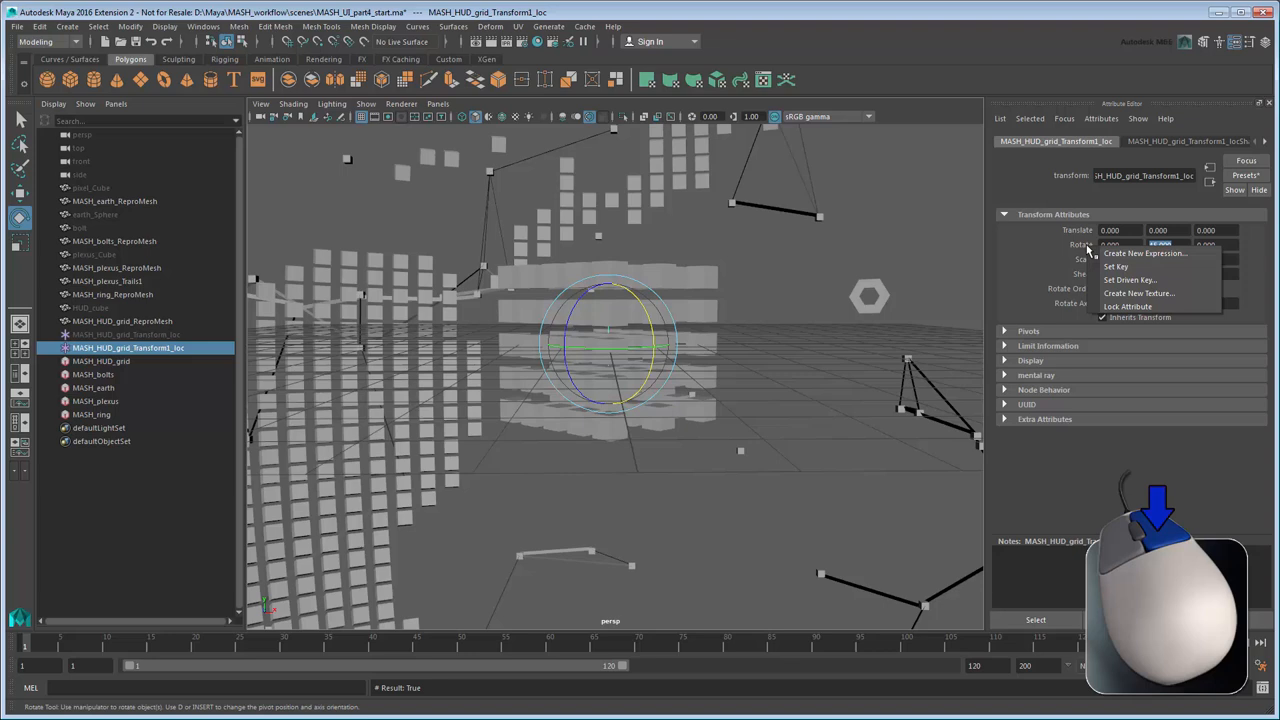
mouse_move(1118, 266)
text(1080.000)
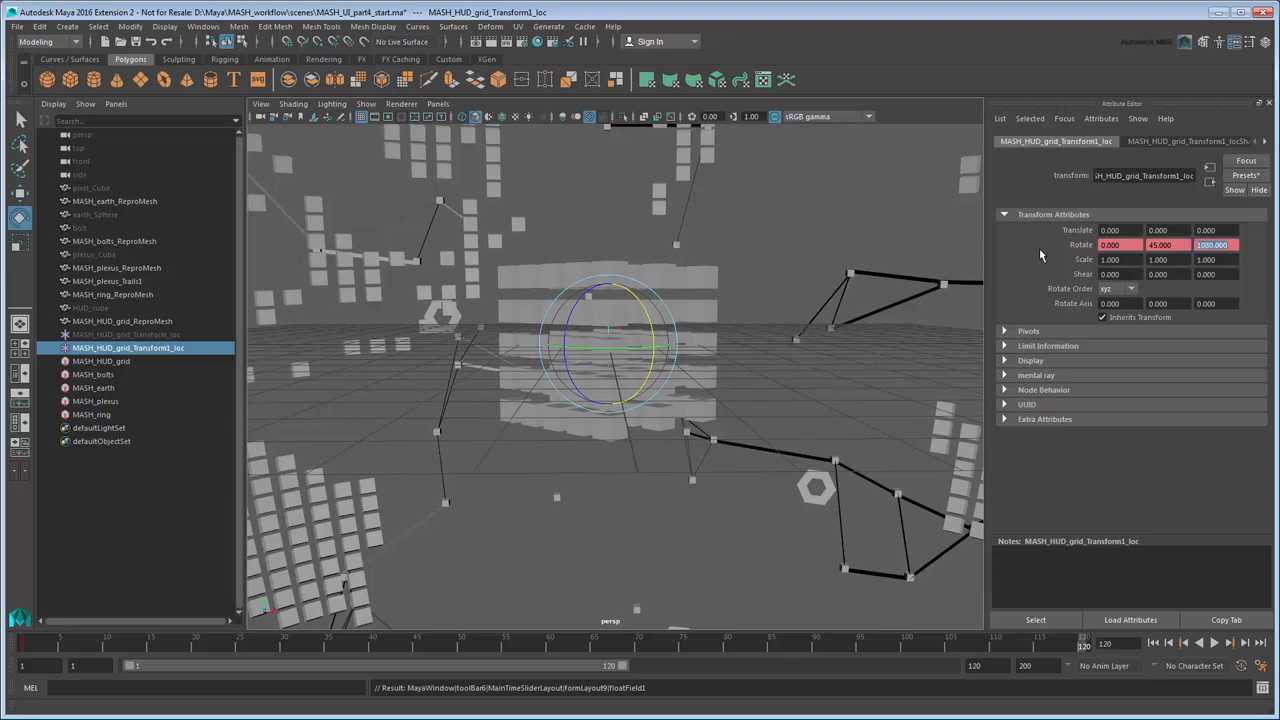
right_click(1211, 245)
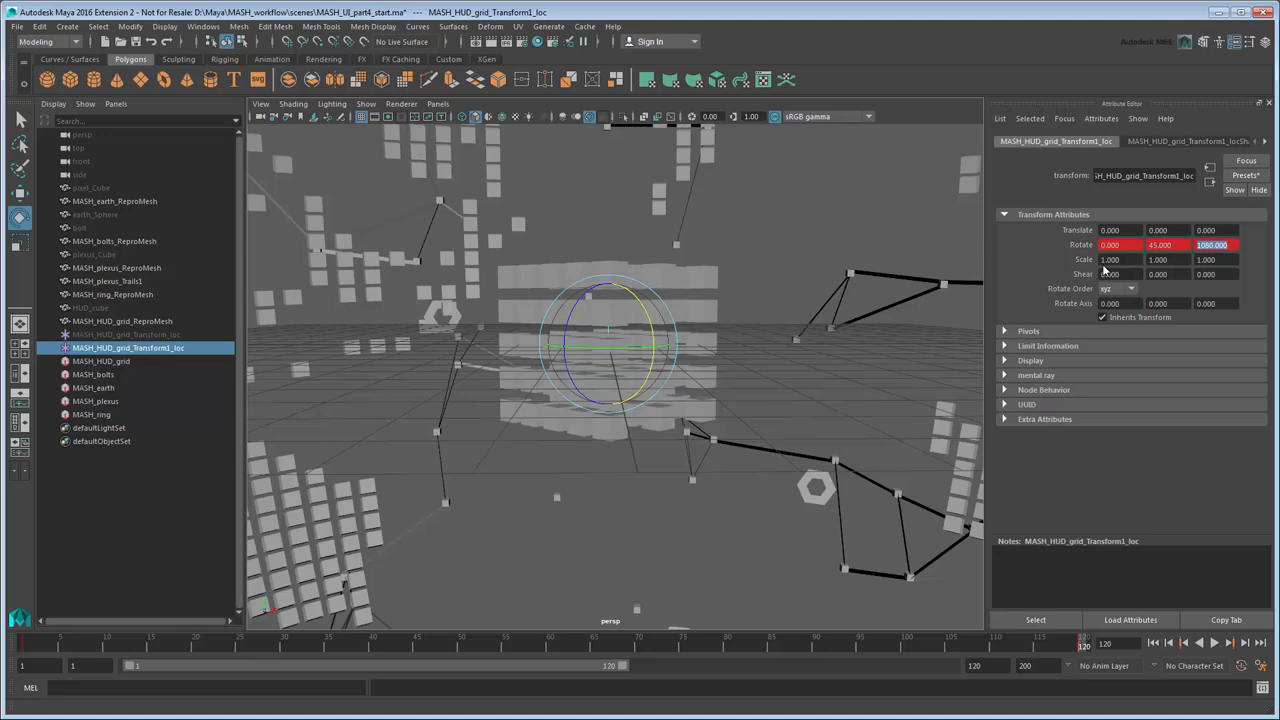
click(1213, 643)
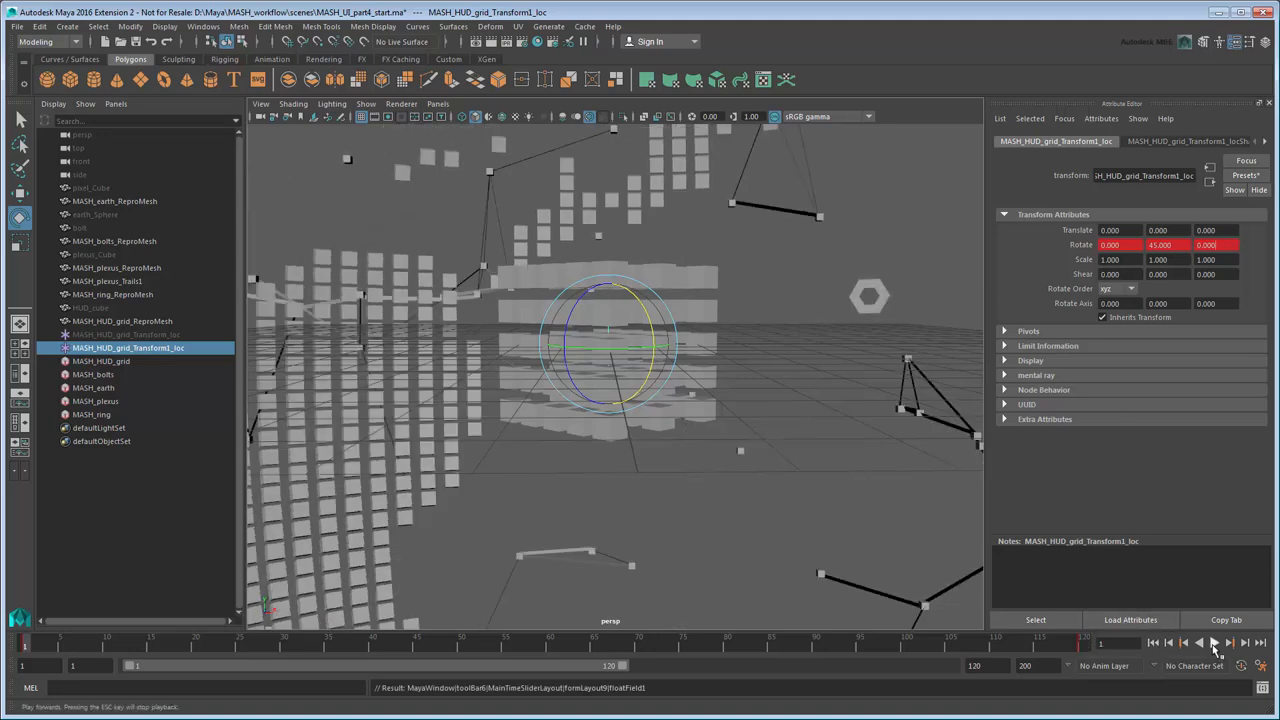
click(1213, 643)
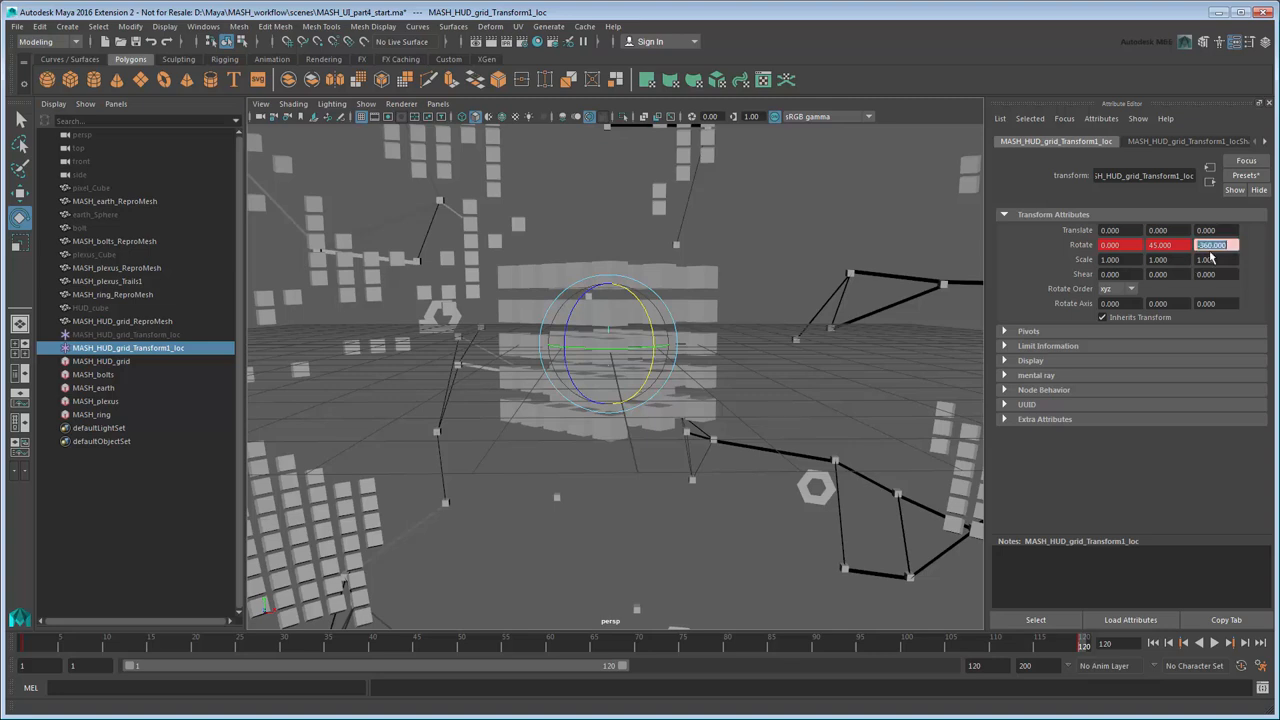
Key the locator rotation at Rotate X 180 and Z -360, review the curves, and replay
click(1213, 245)
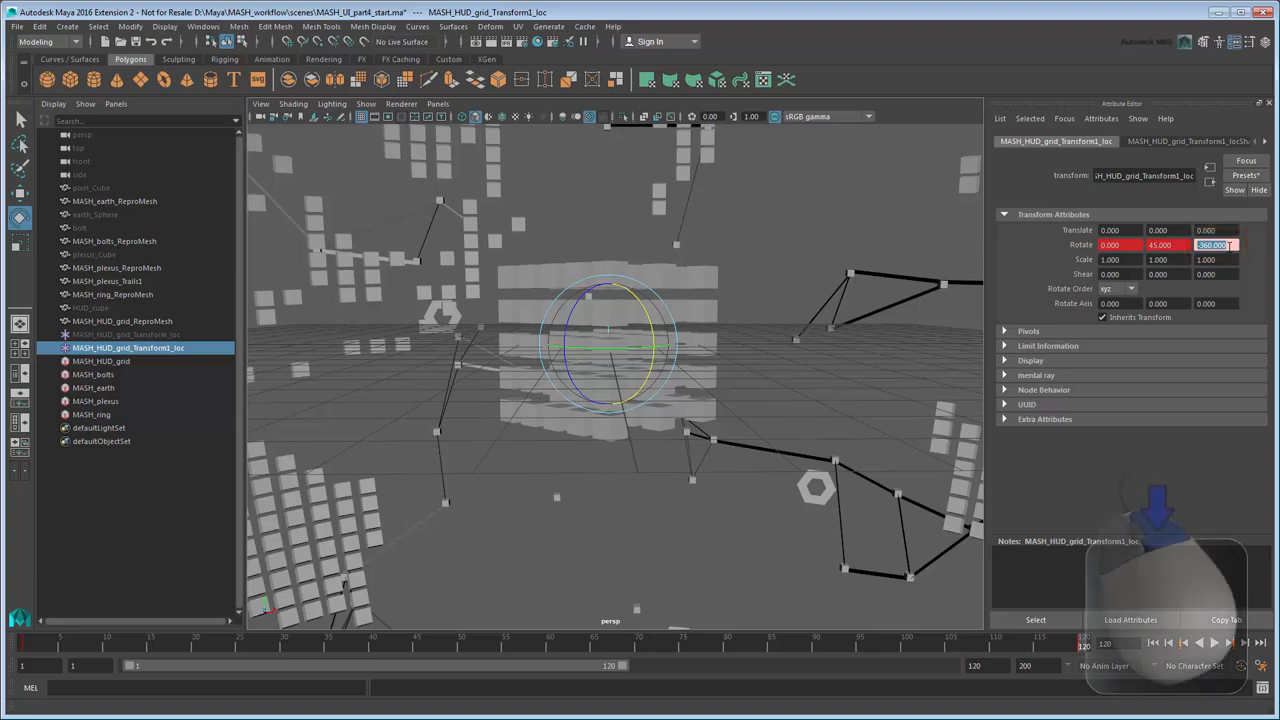
right_click(1213, 245)
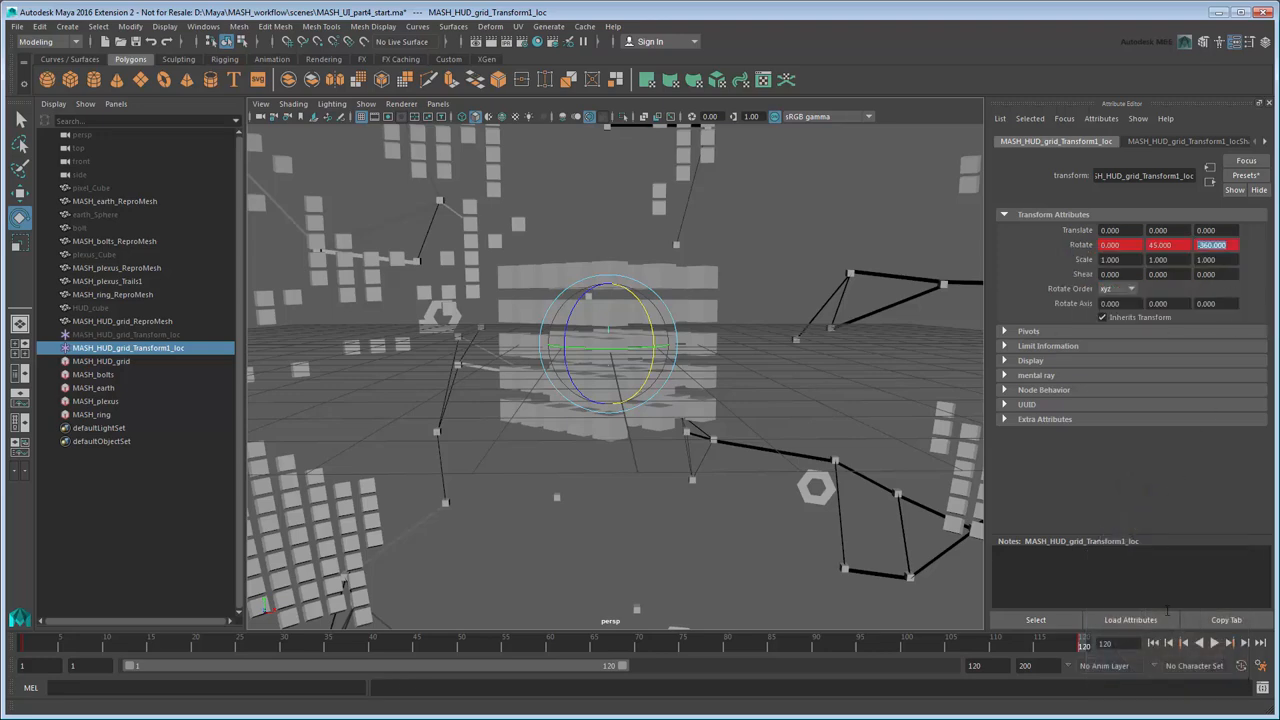
click(1213, 643)
text(180.000)
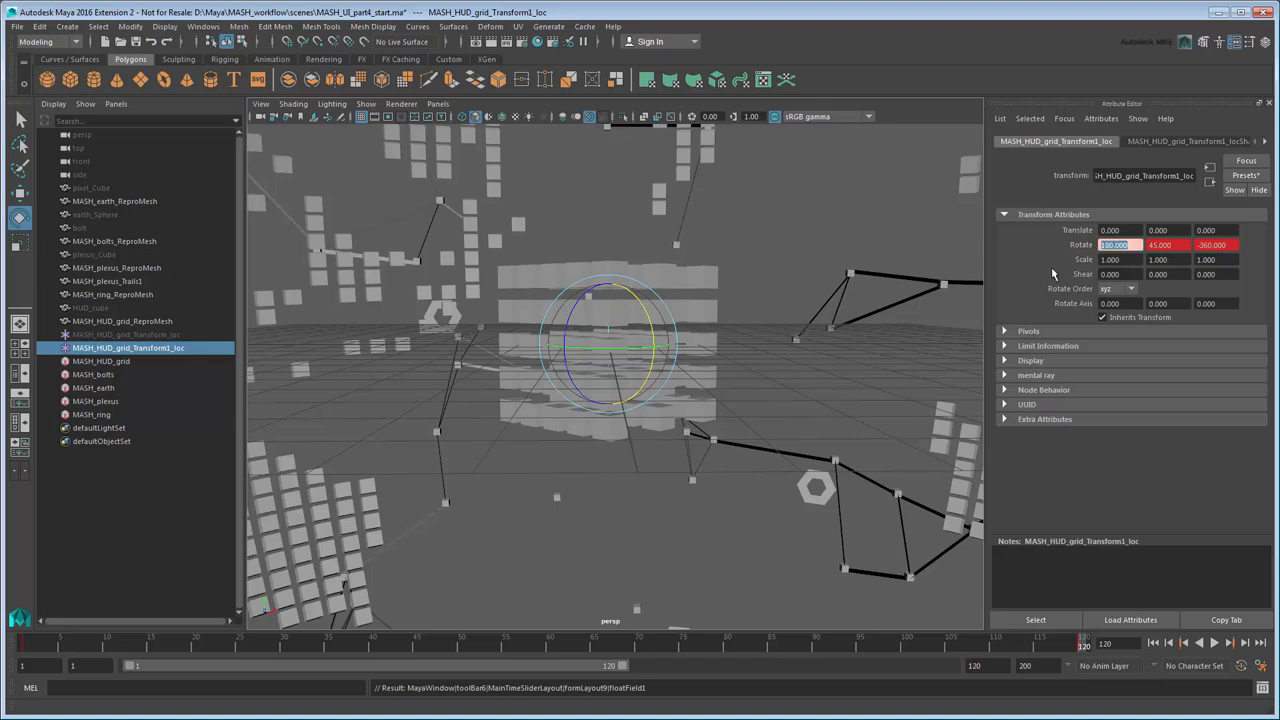
right_click(1115, 244)
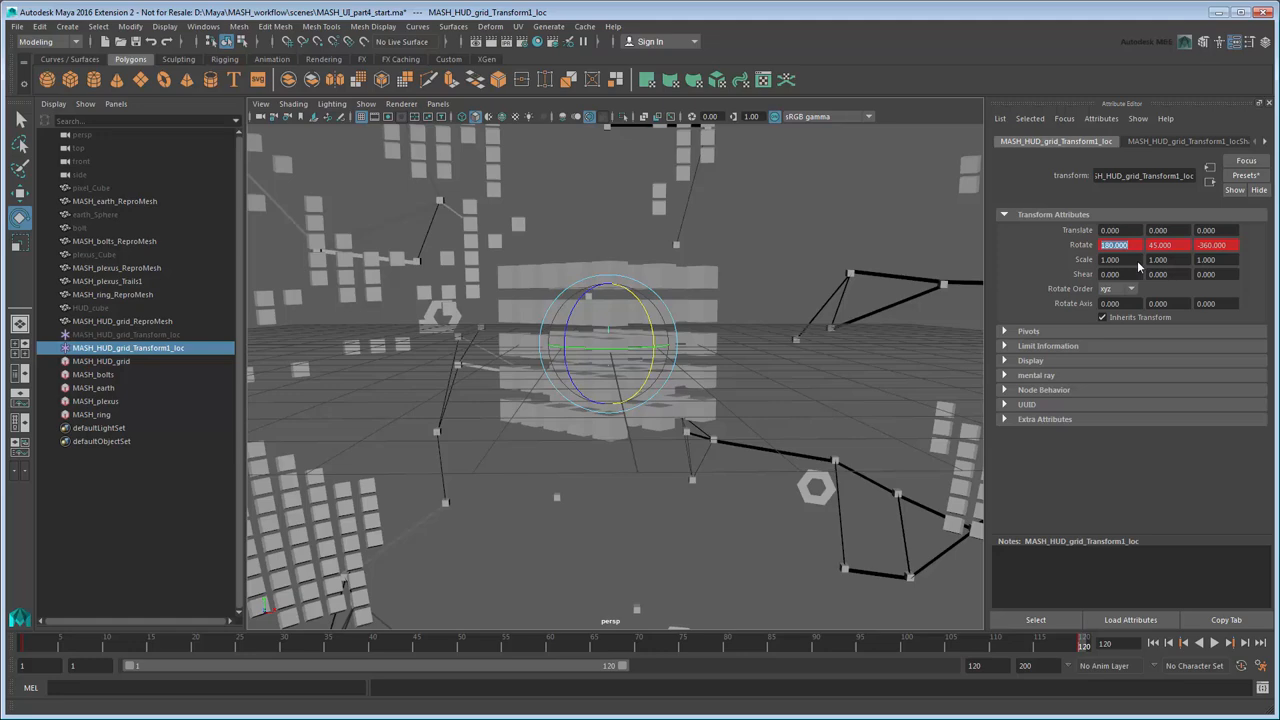
click(203, 26)
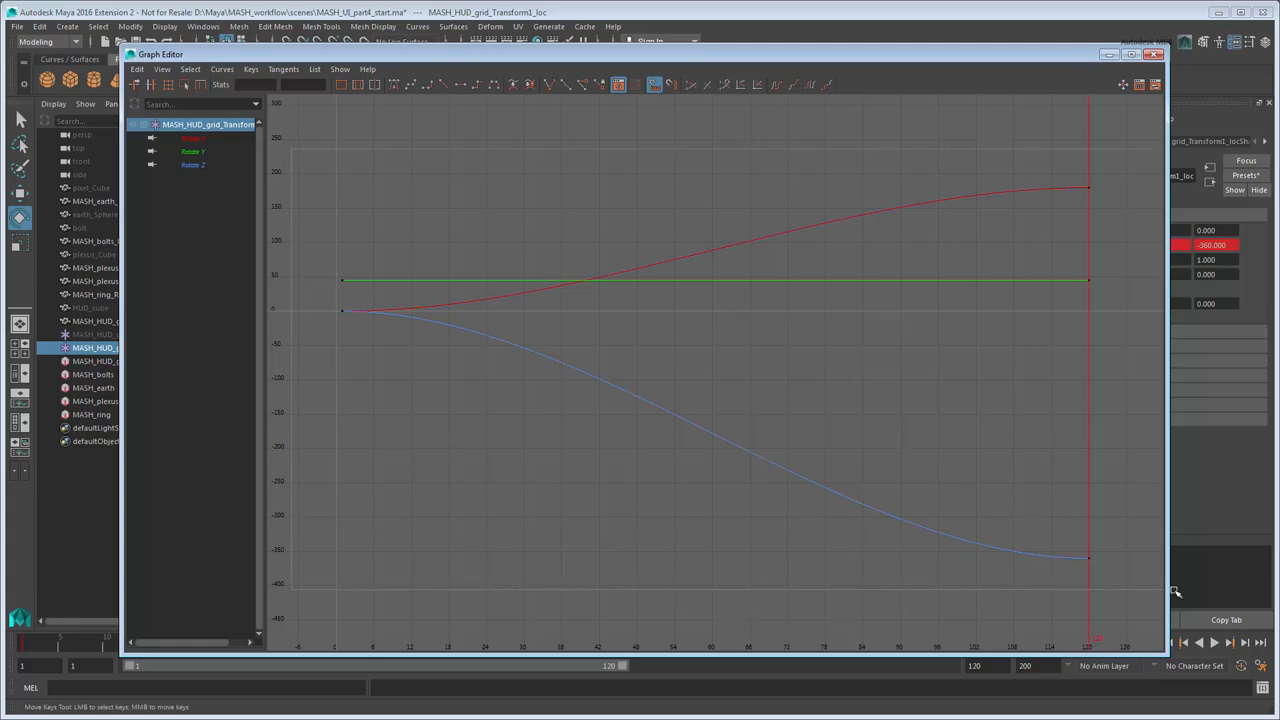
click(443, 84)
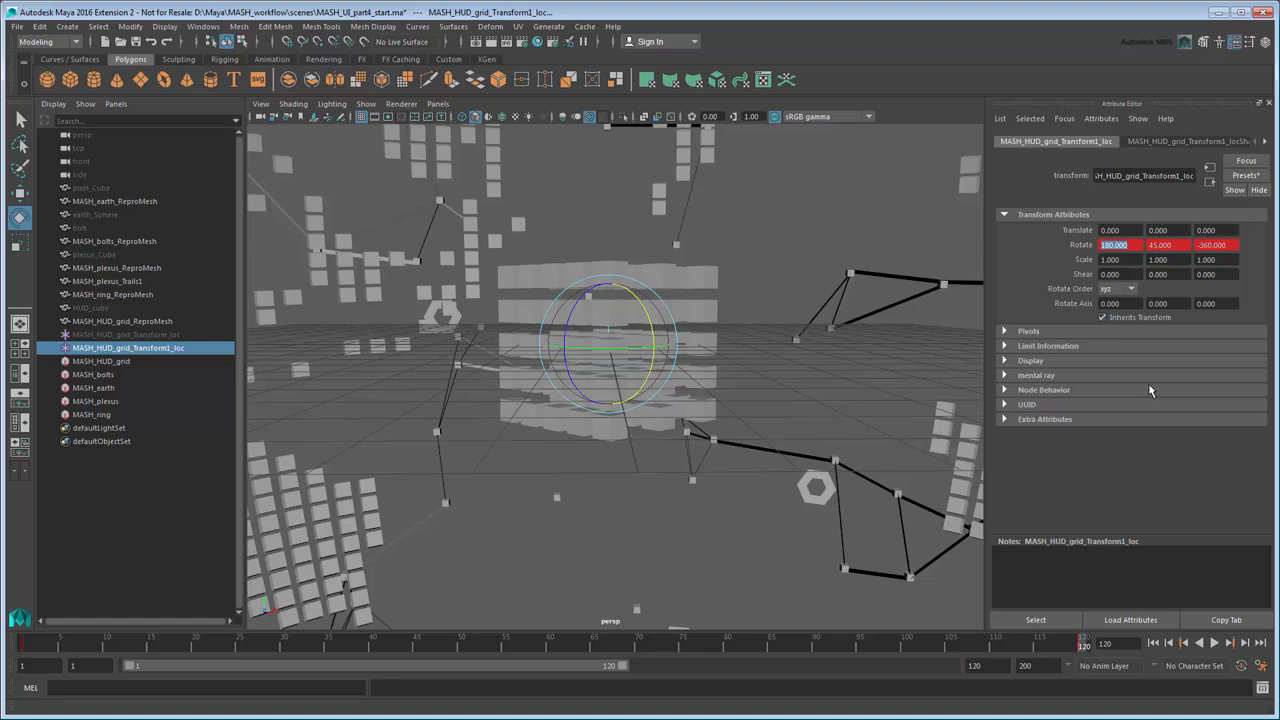
click(1214, 643)
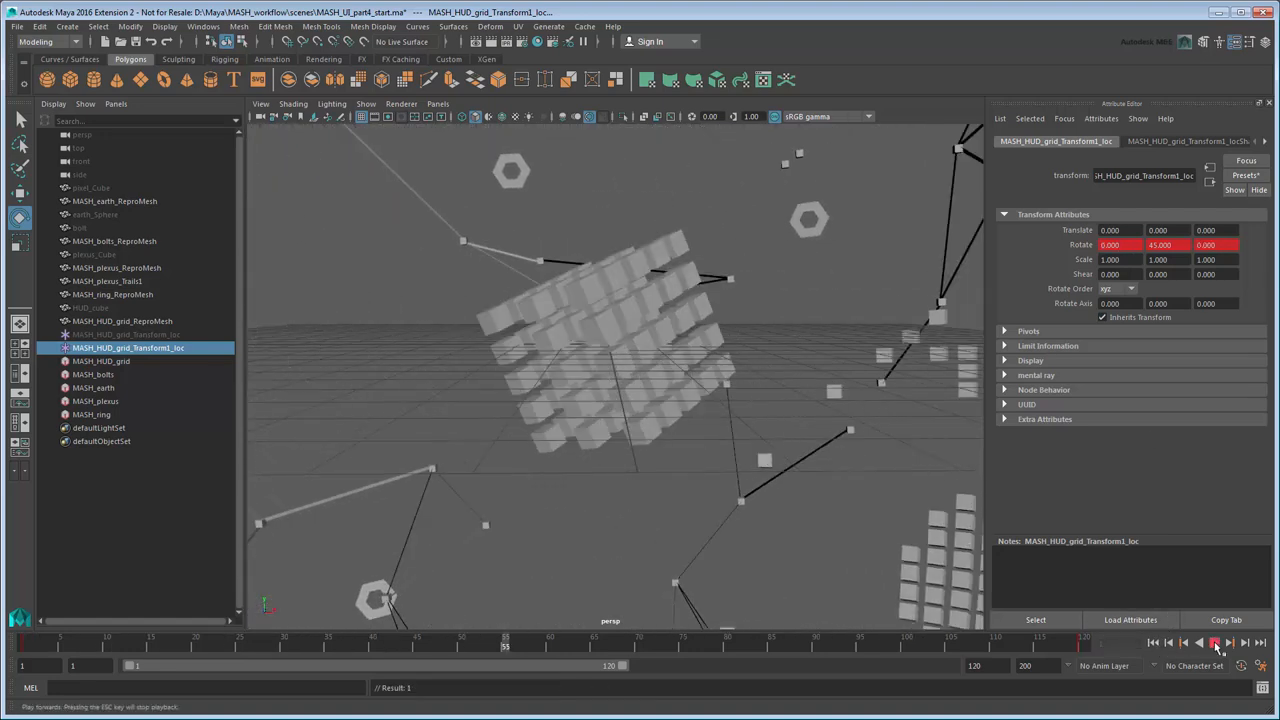
Stop playback, add a camera named HUD_camera, and view through it
click(1215, 643)
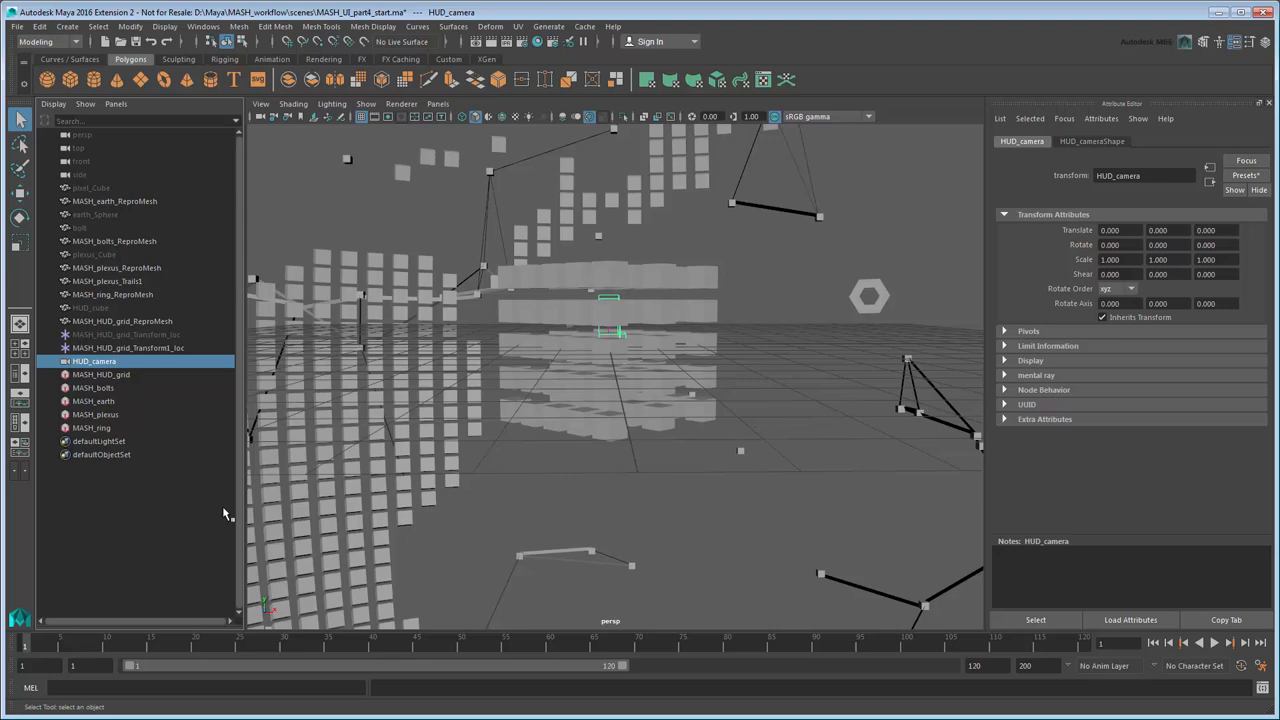
click(438, 104)
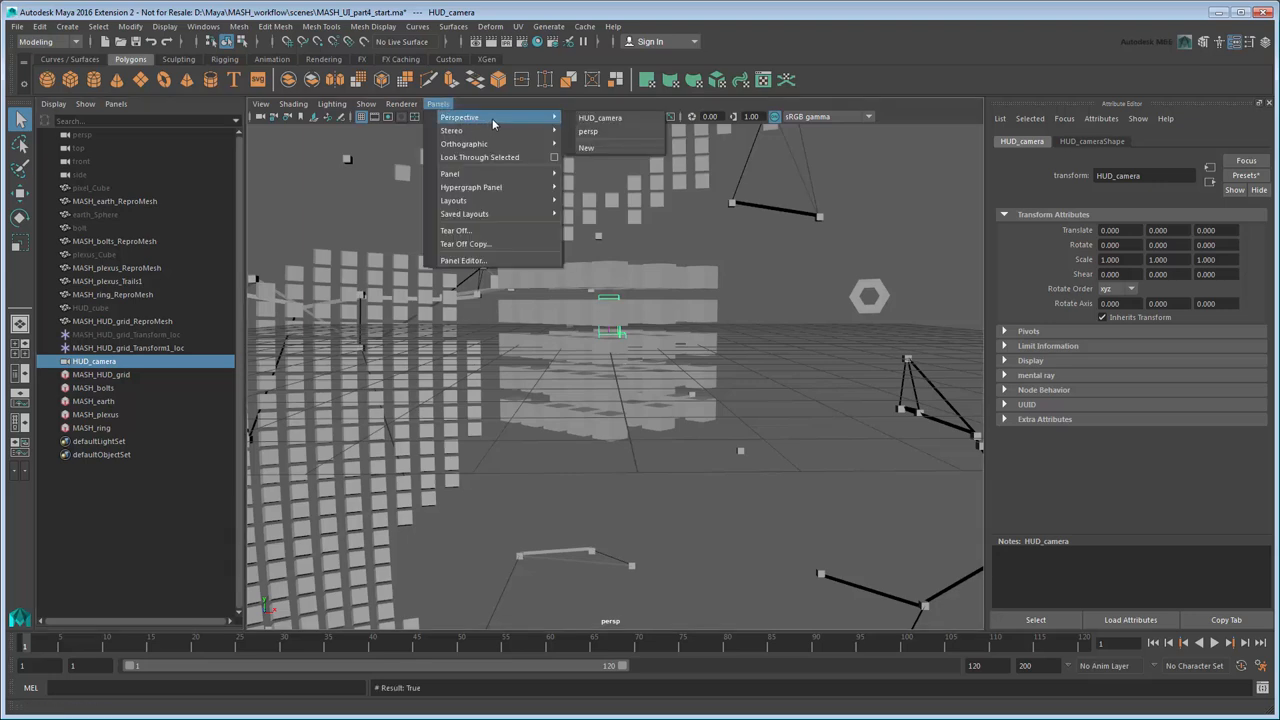
mouse_move(600, 118)
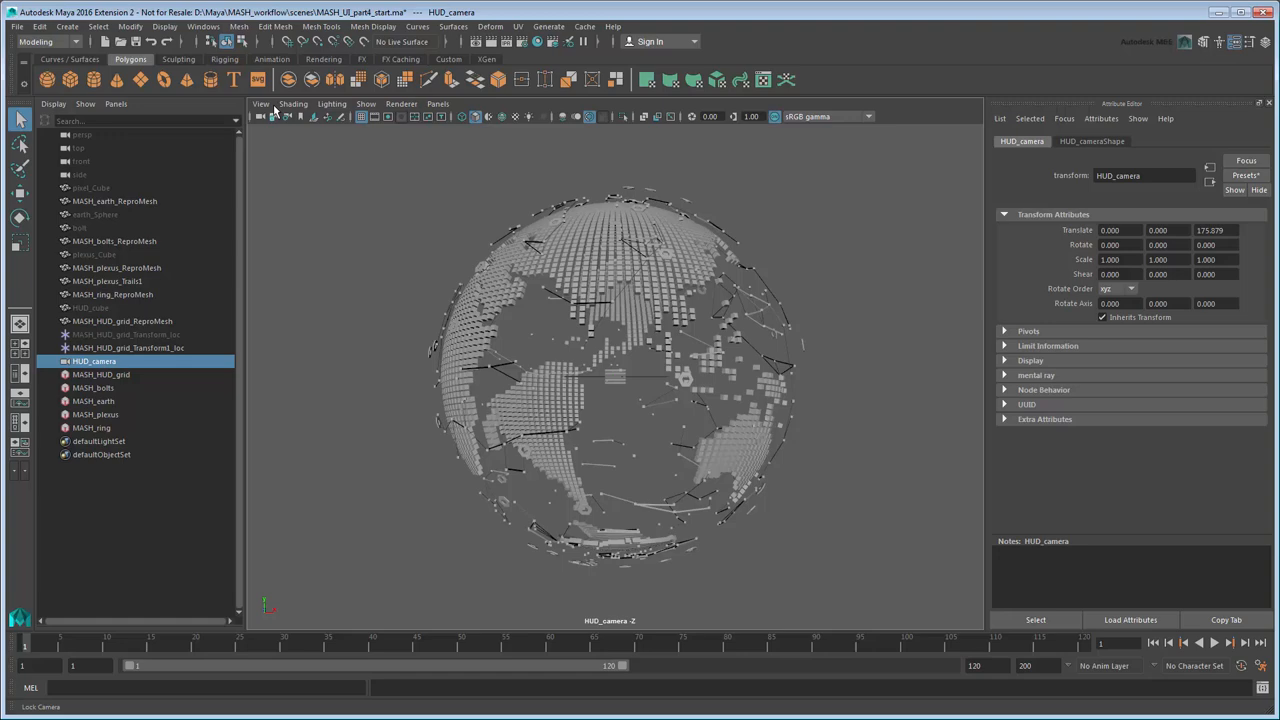
Turn on the Resolution Gate and save HUD_camera's transform as an attribute preset
click(260, 104)
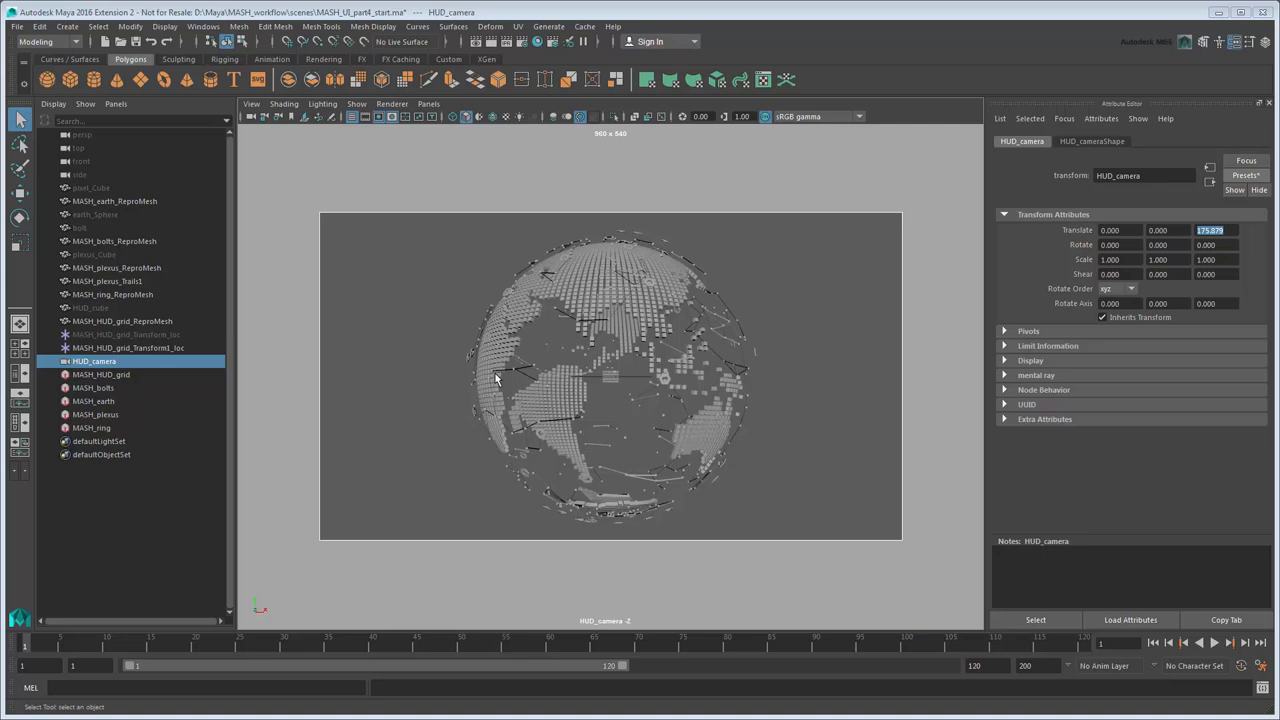
mouse_move(687, 326)
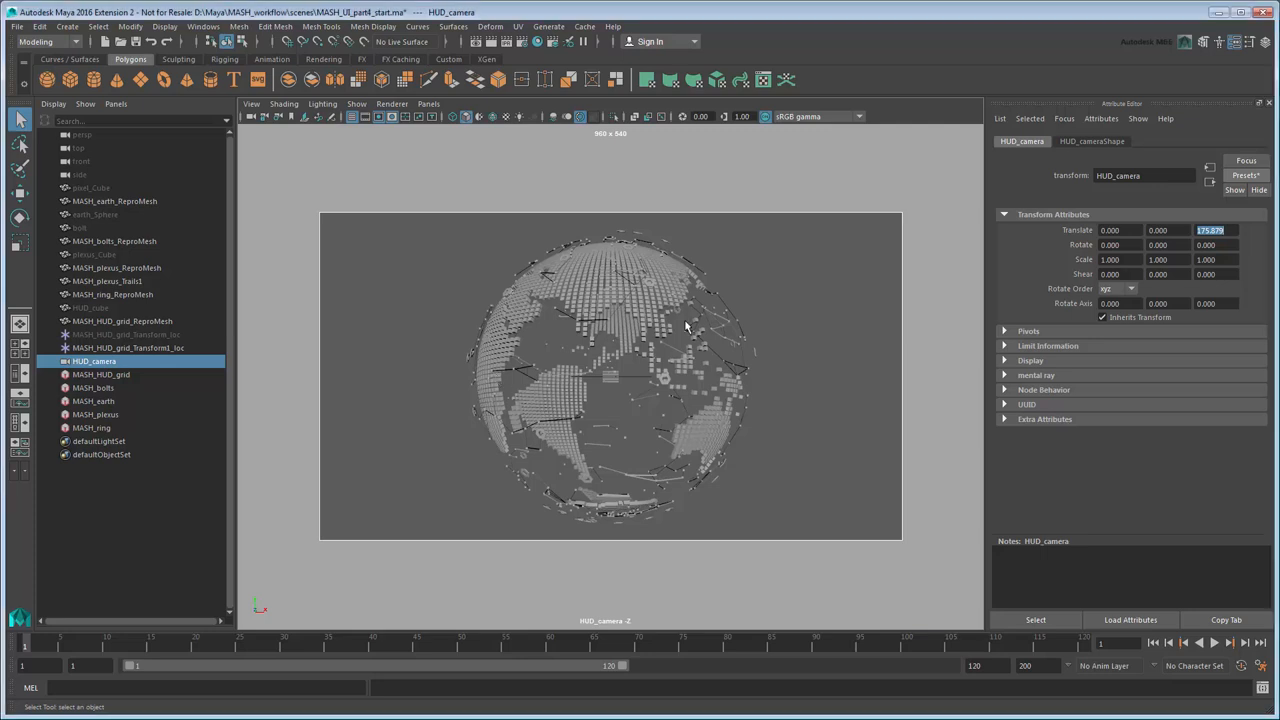
click(1245, 175)
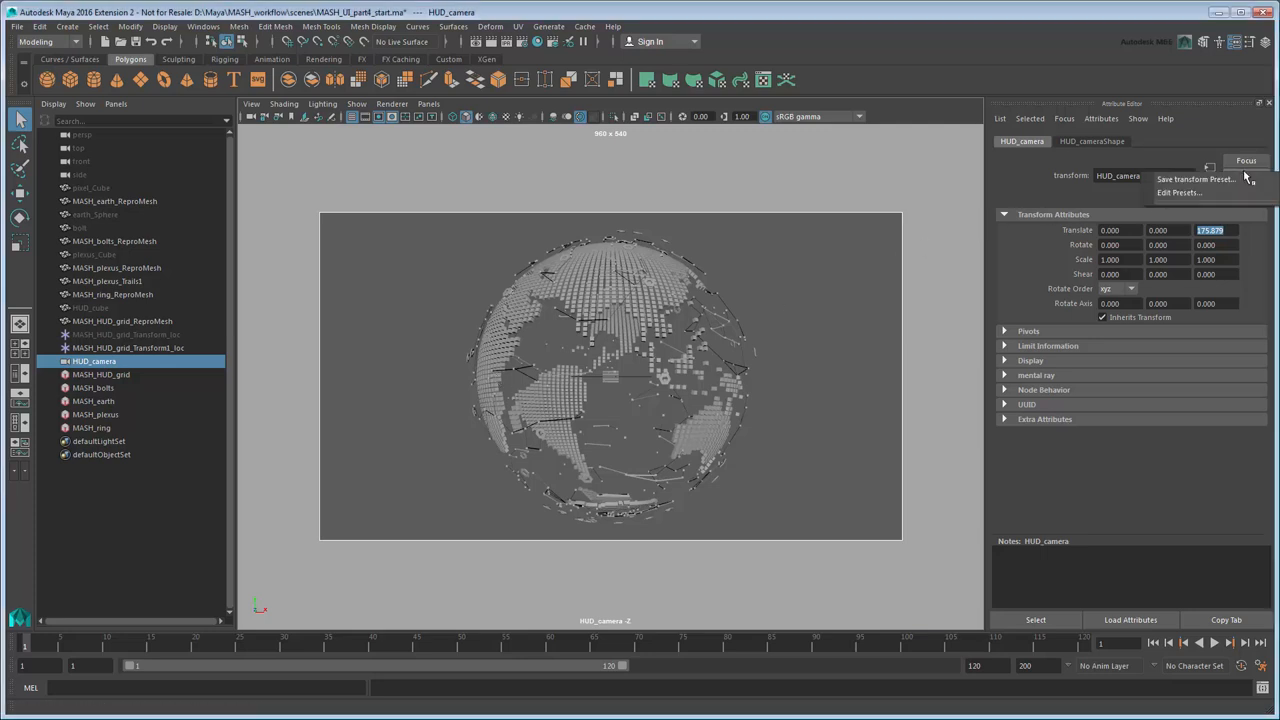
click(1193, 179)
text(HUD_camera_defaul)
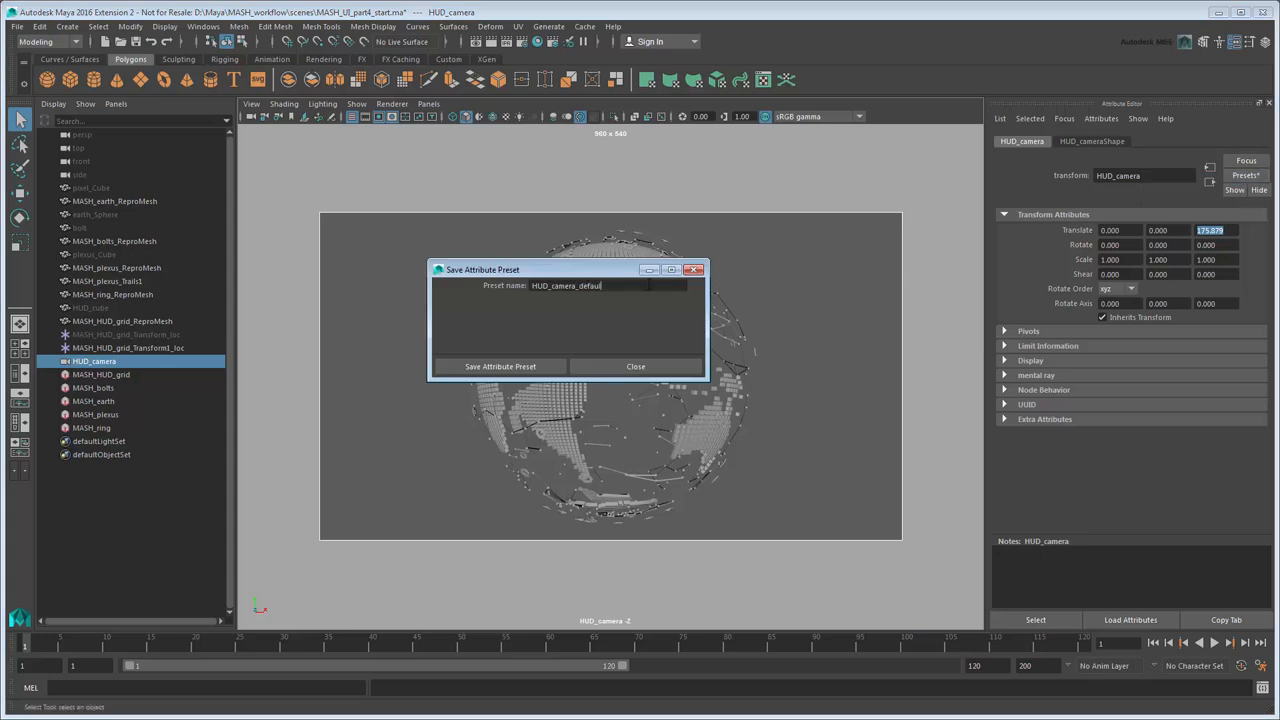
click(635, 366)
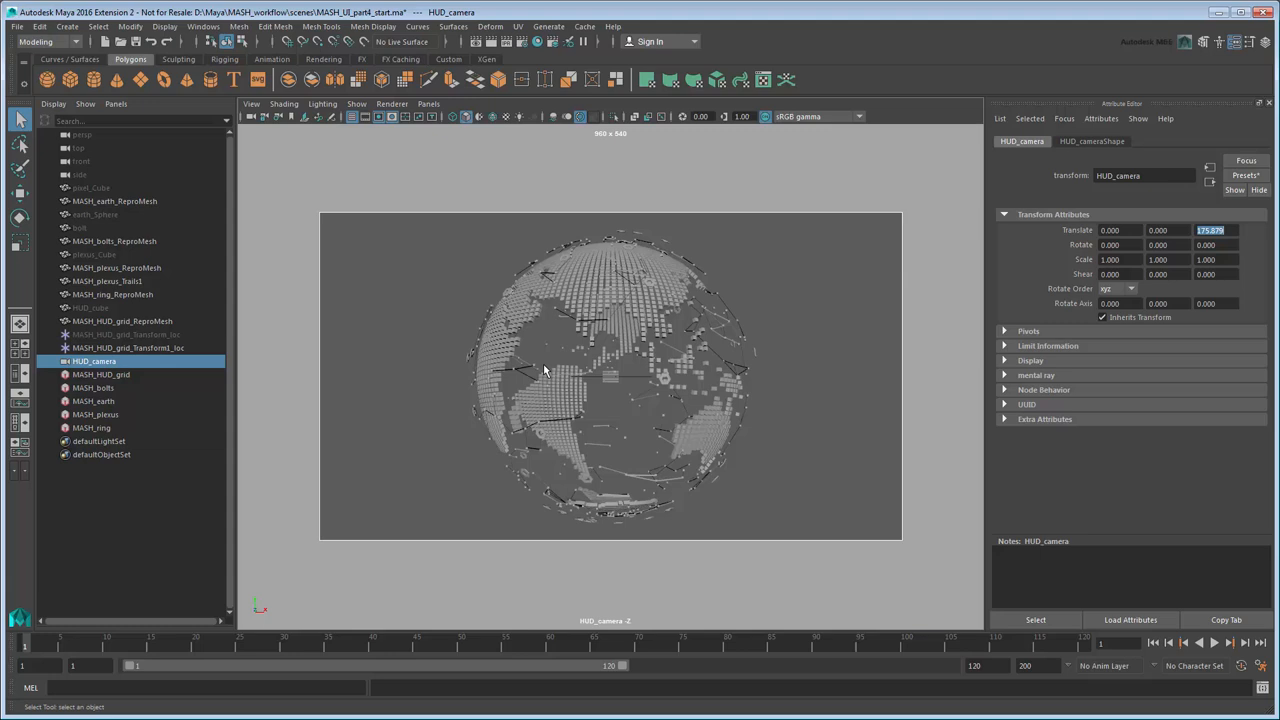
click(101, 374)
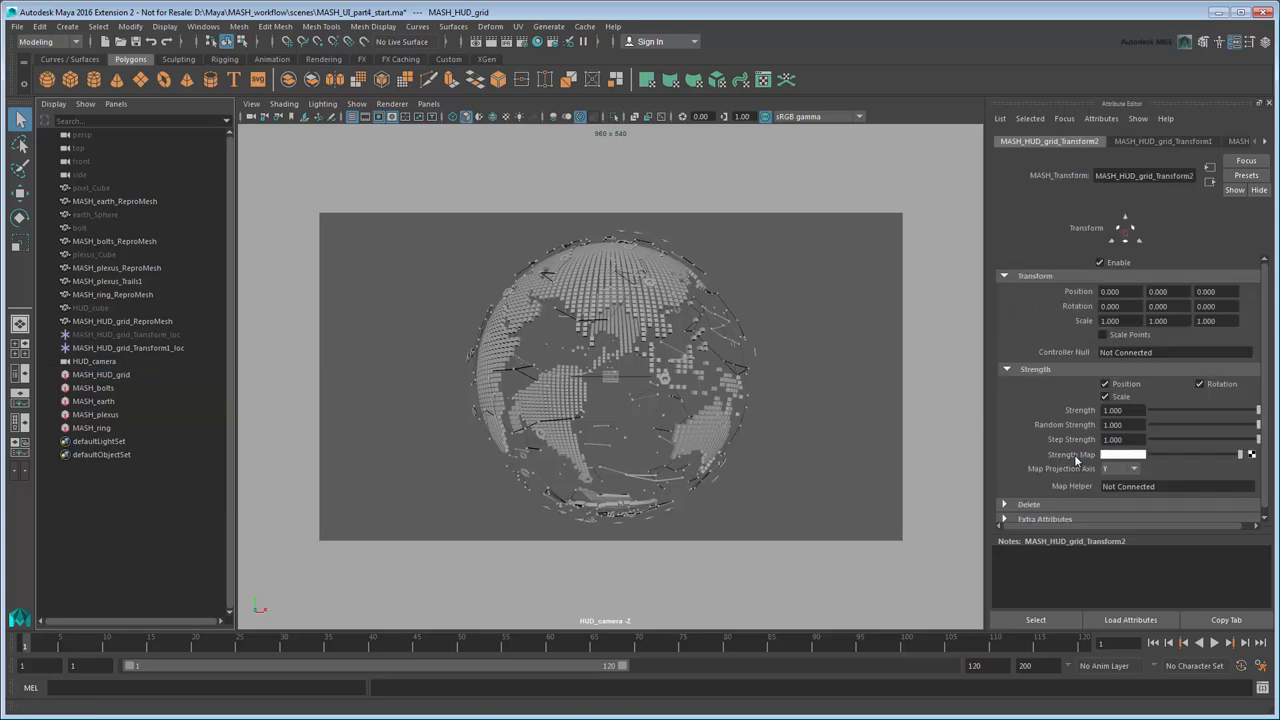
Create the controller locator MASH_HUD_grid_Transform2_loc from the Transform2 Controller Null field
click(1175, 352)
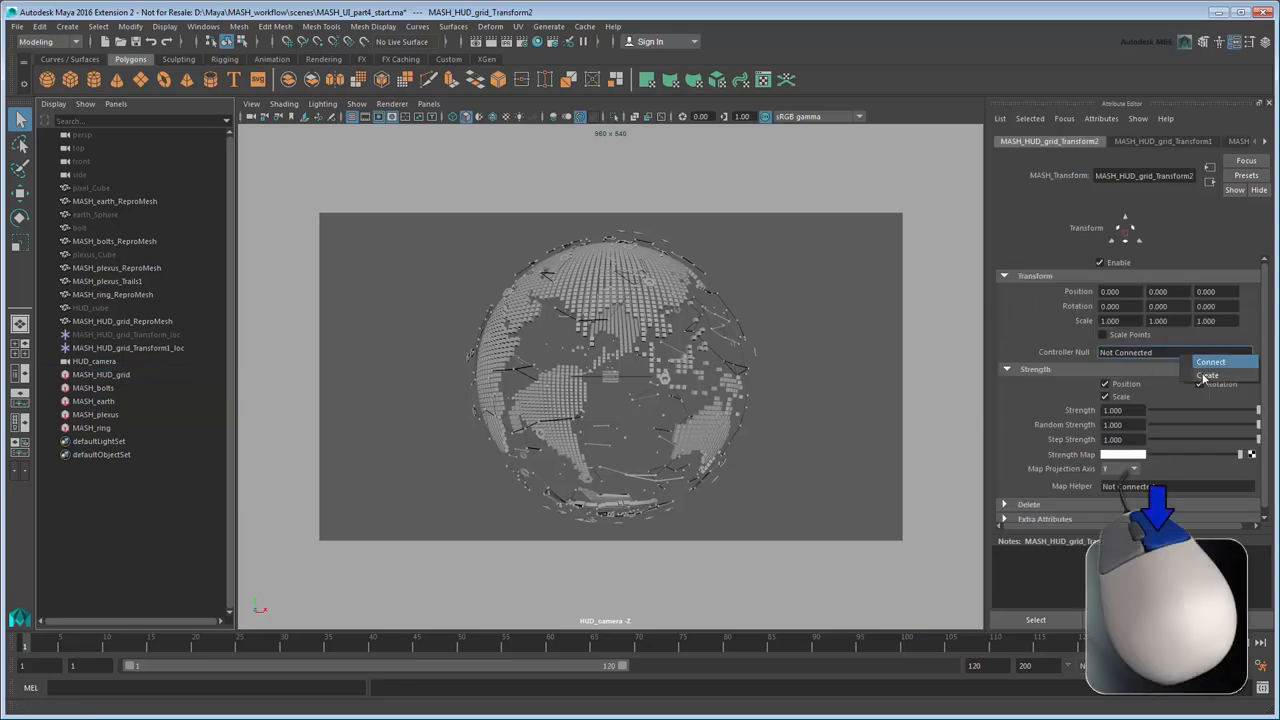
click(1210, 361)
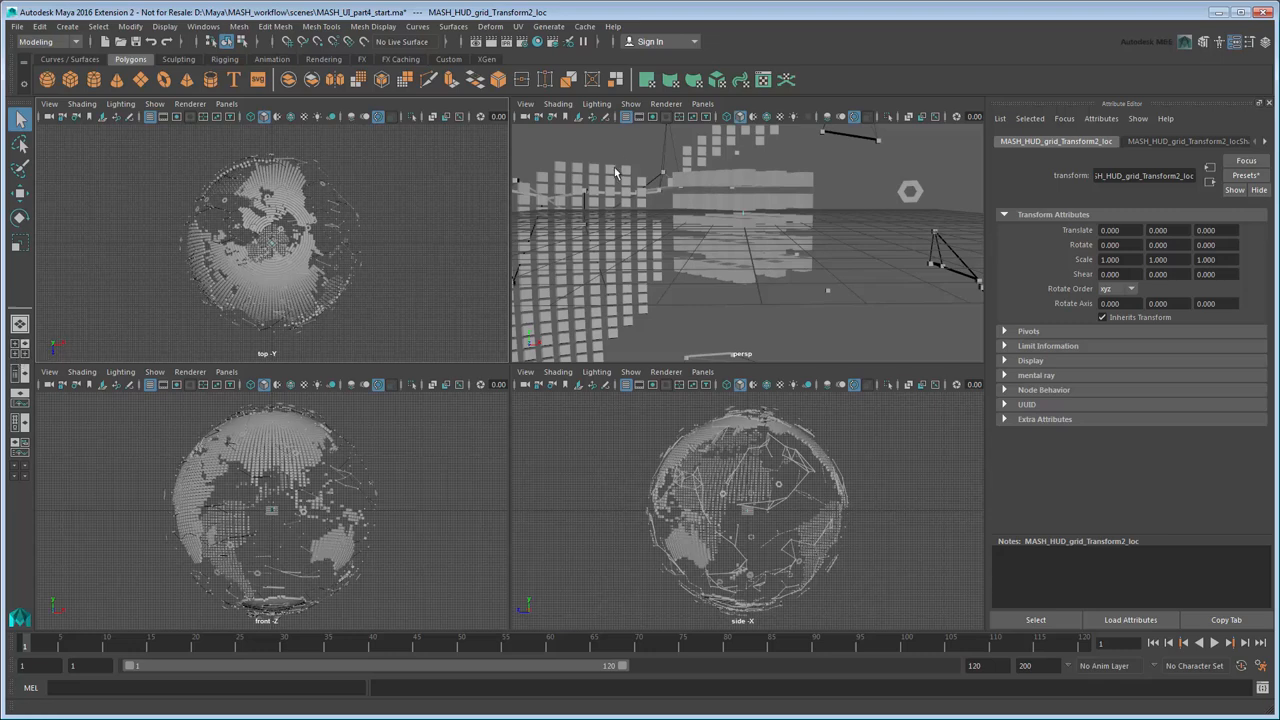
View HUD_camera in the top-right pane, open the Outliner, and place MASH_HUD_grid_Transform2_loc at -15.102, 7.477, 136.735
click(702, 104)
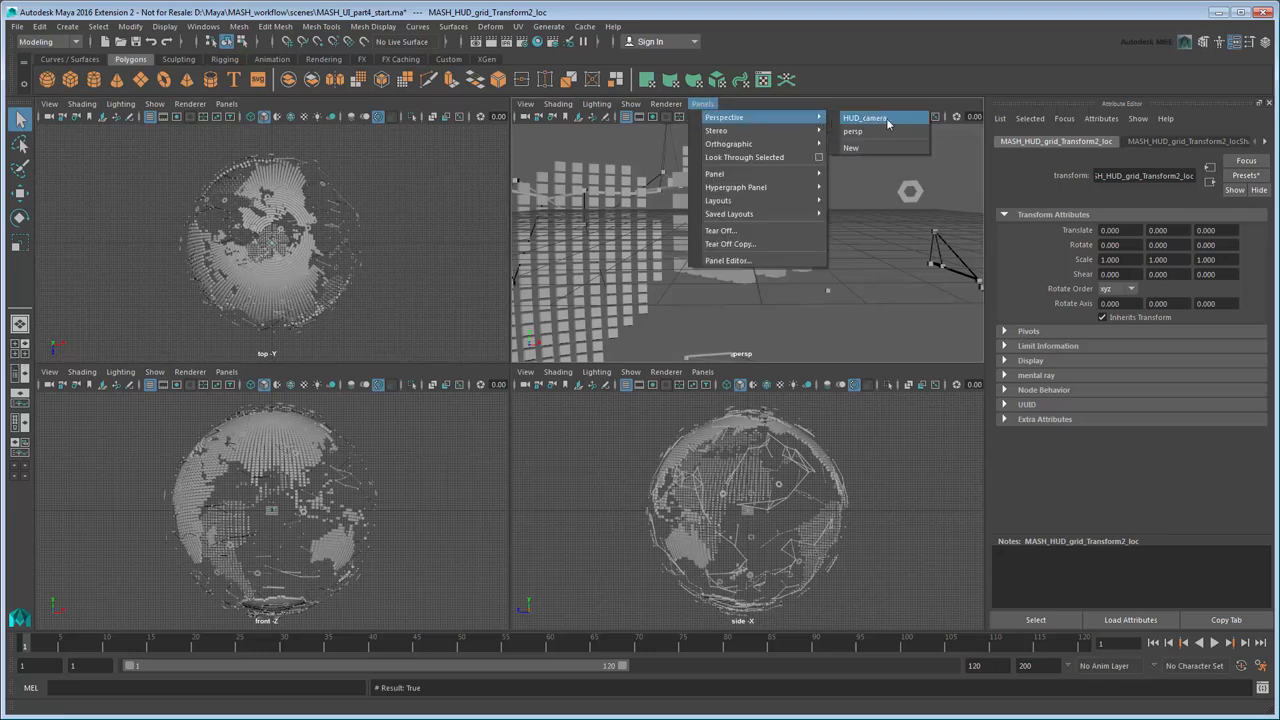
click(864, 118)
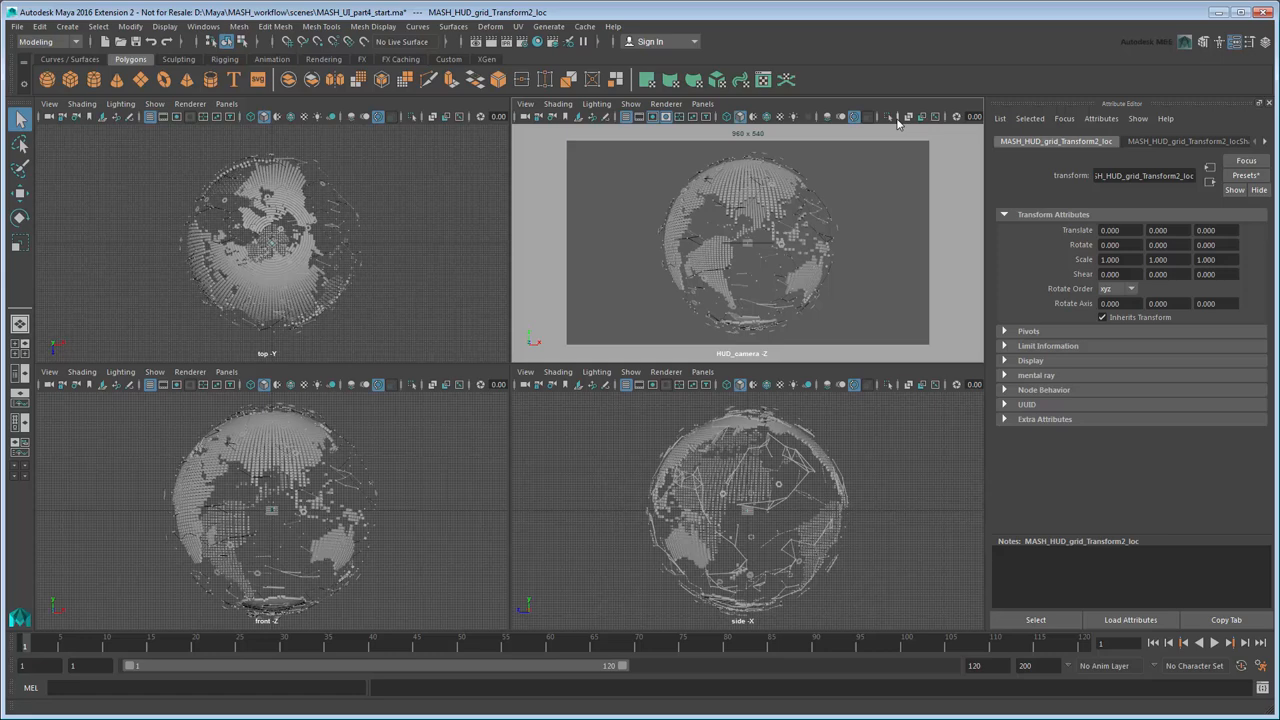
click(203, 26)
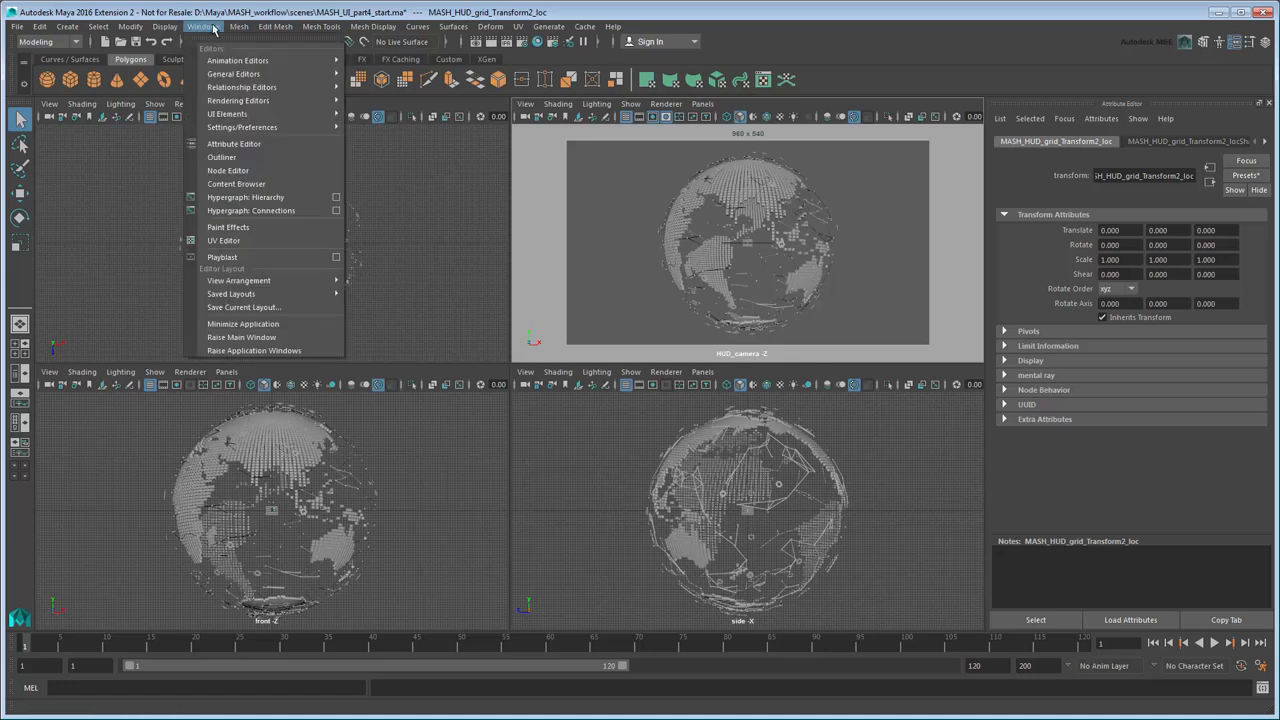
click(221, 157)
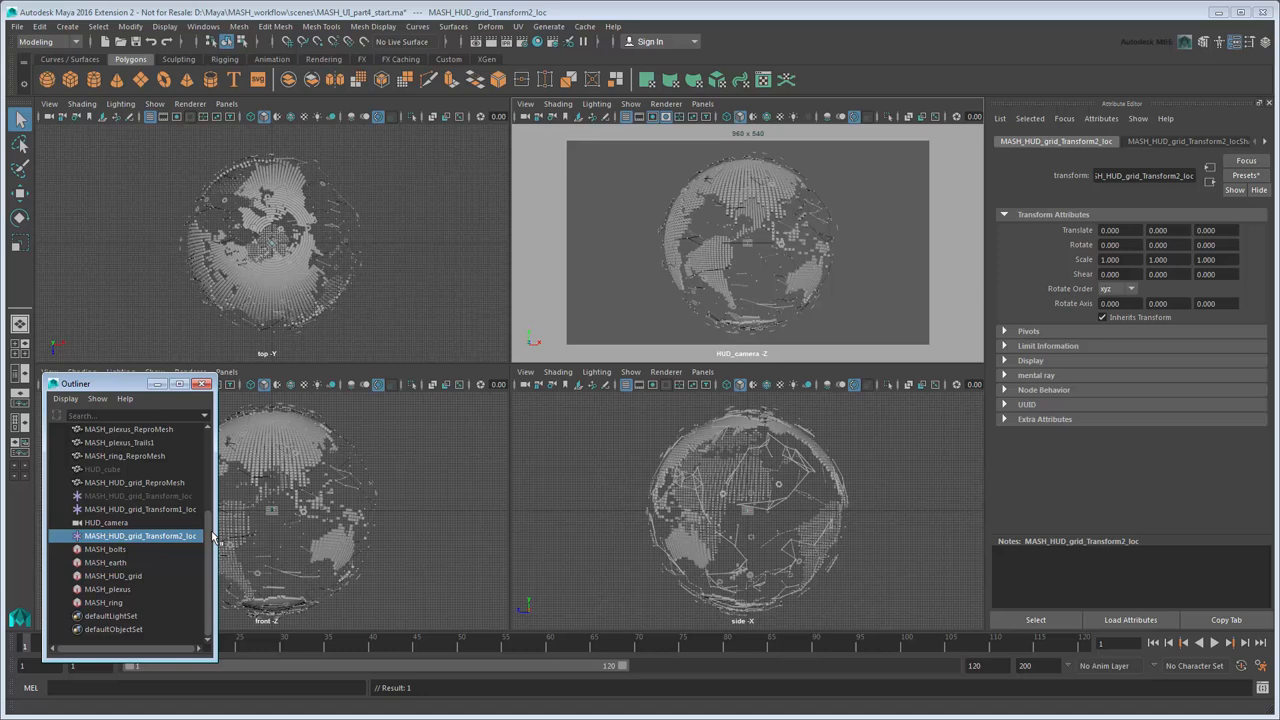
mouse_move(42, 219)
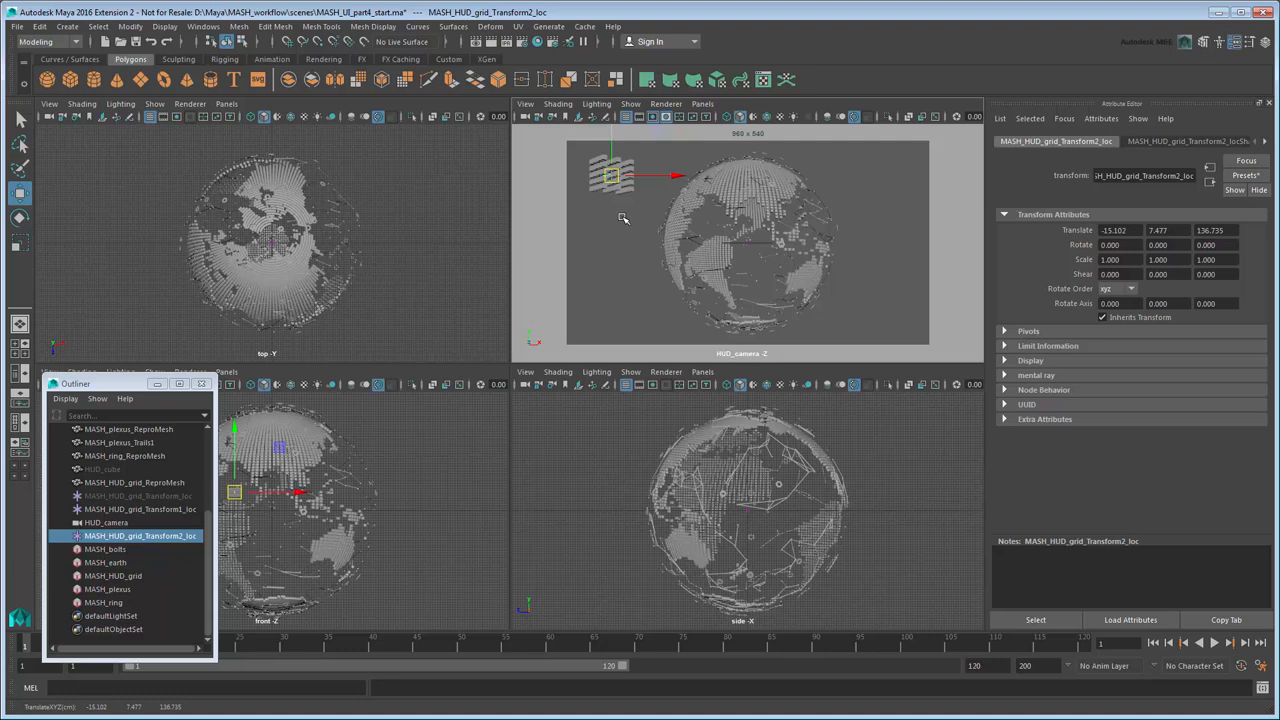
key(space)
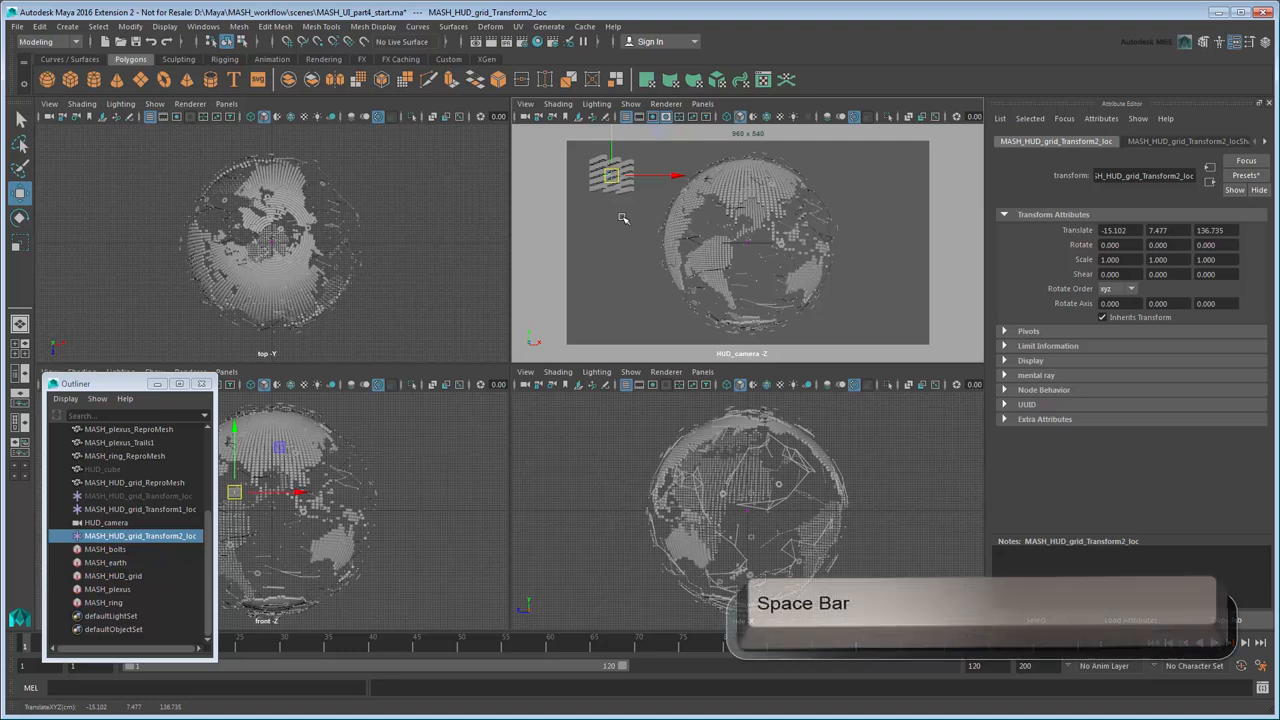
key(space)
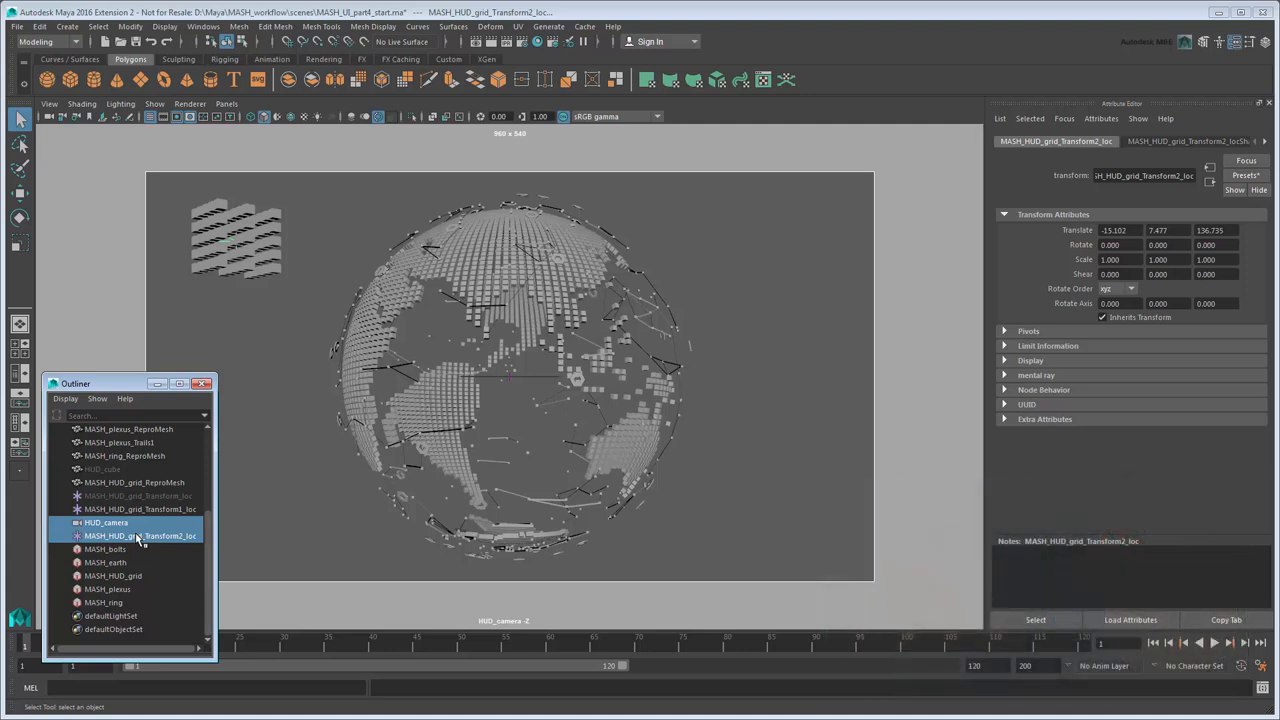
Parent-constrain MASH_HUD_grid_Transform2_loc to HUD_camera with Maintain offset turned on
click(74, 42)
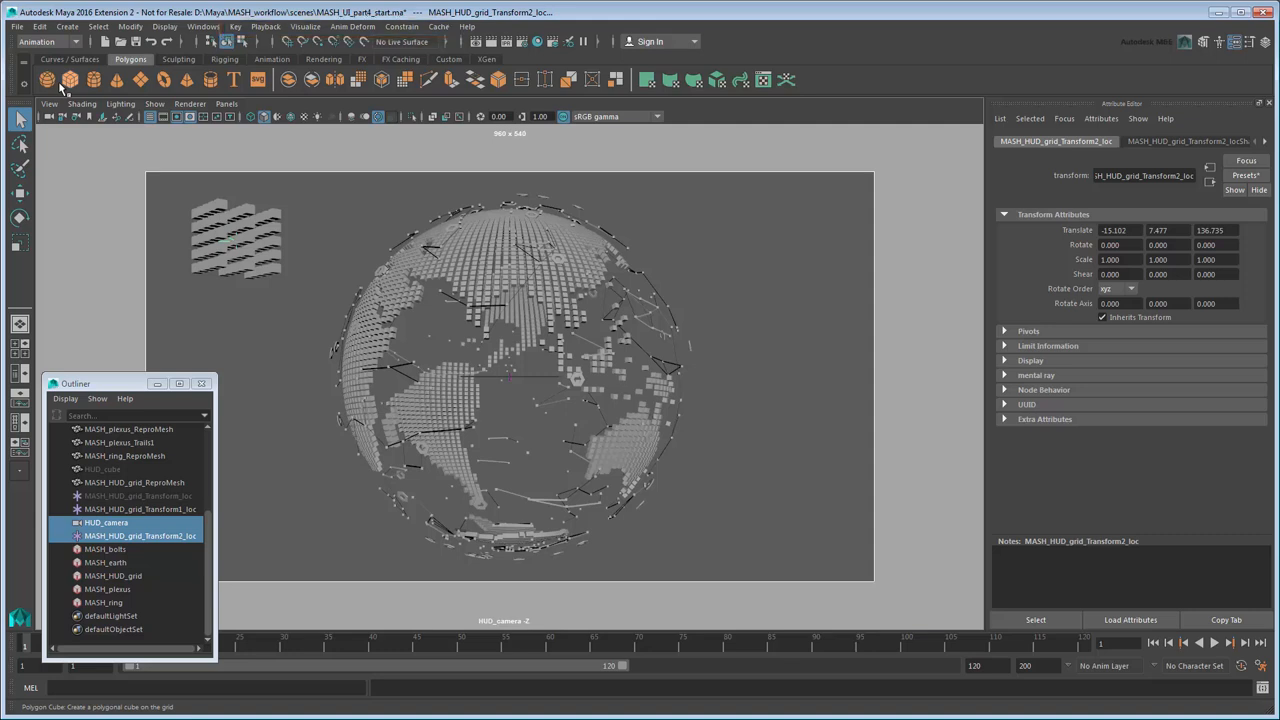
click(401, 26)
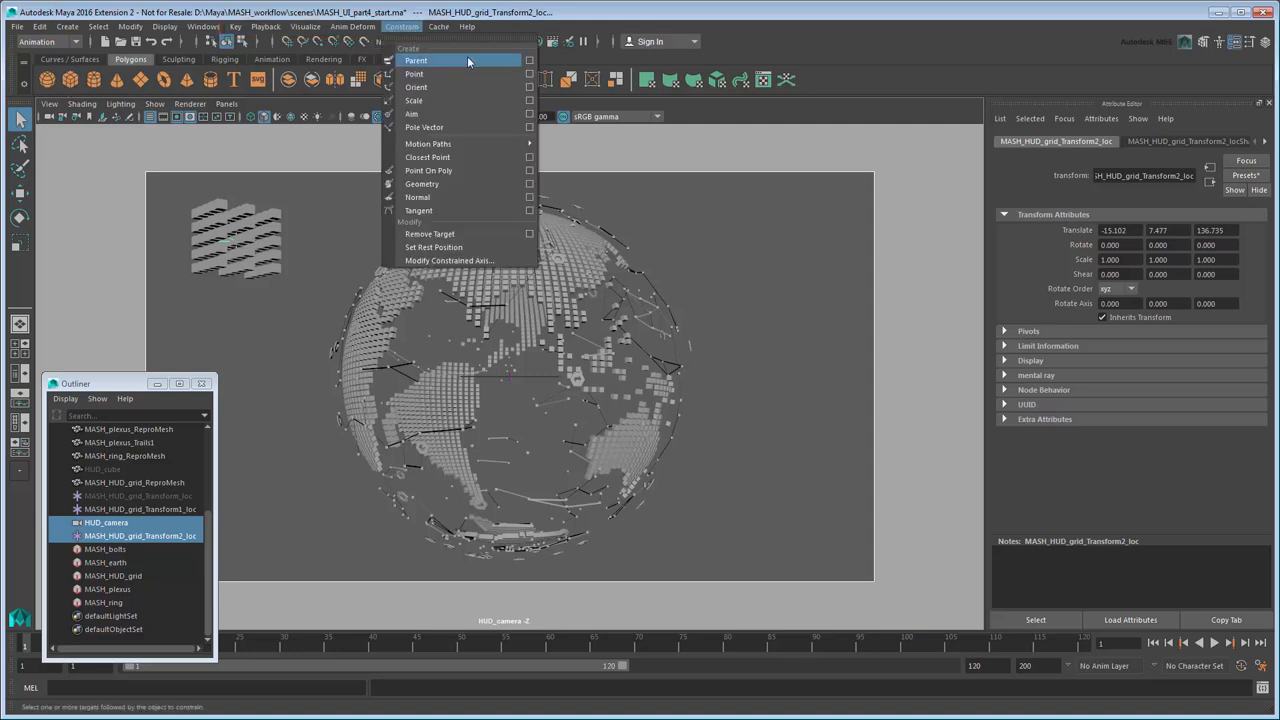
click(529, 60)
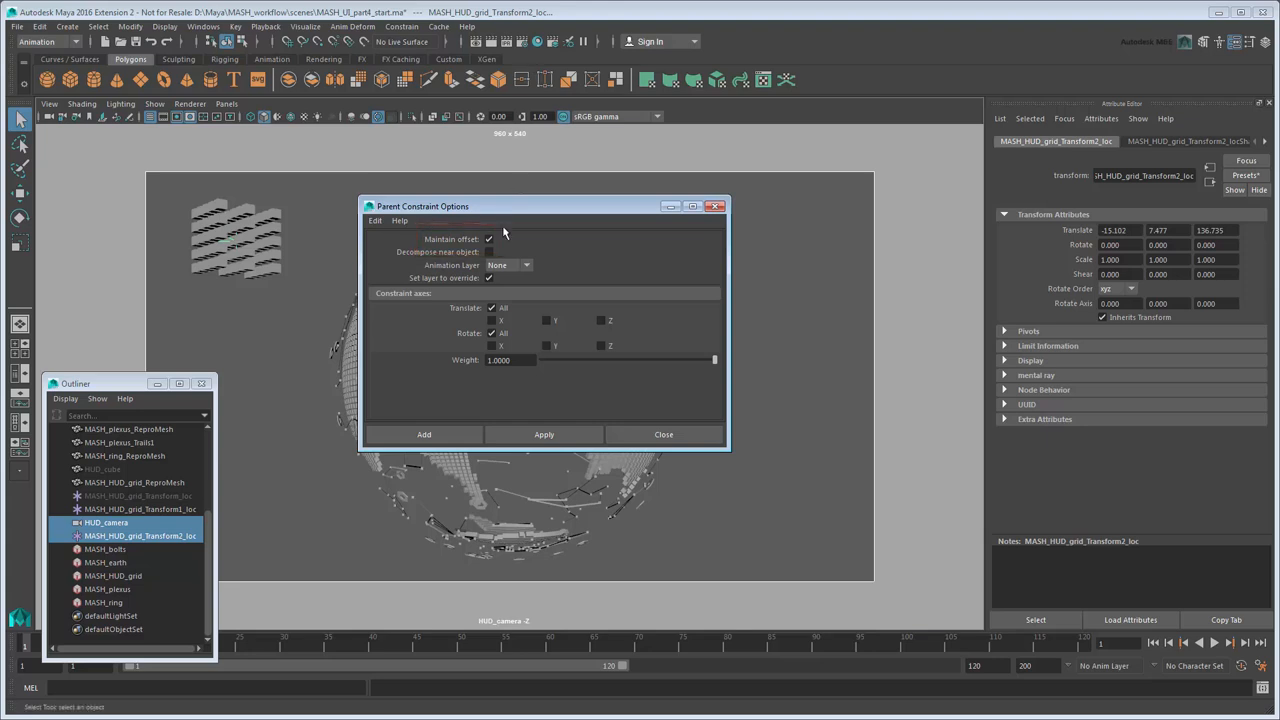
click(663, 434)
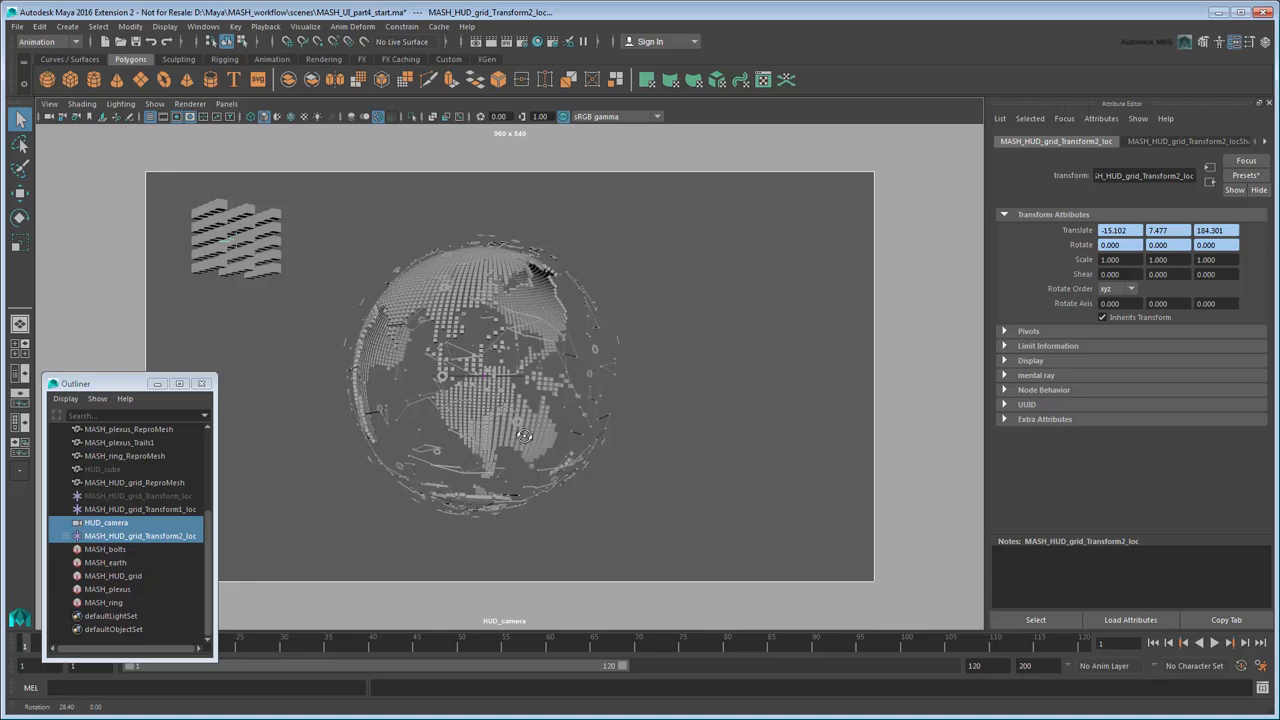
click(106, 522)
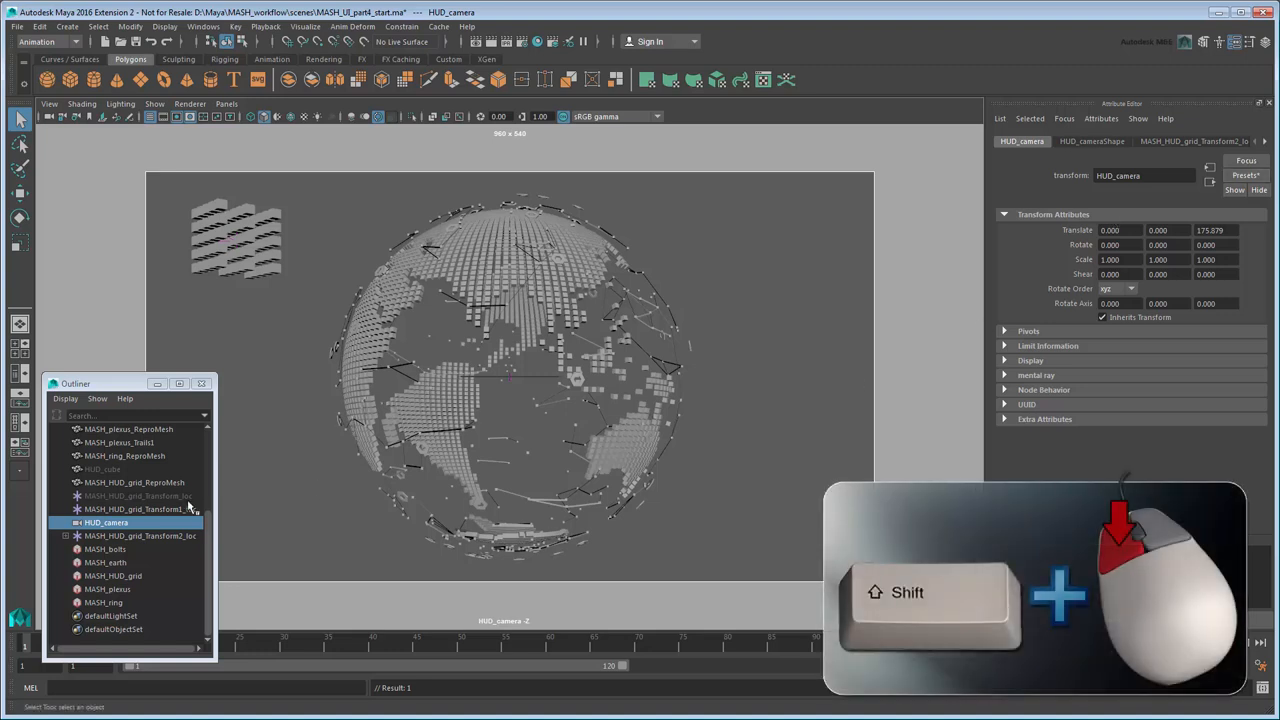
Select the grid locators in the Outliner, then play back to watch the cube grid spin top-left
click(137, 496)
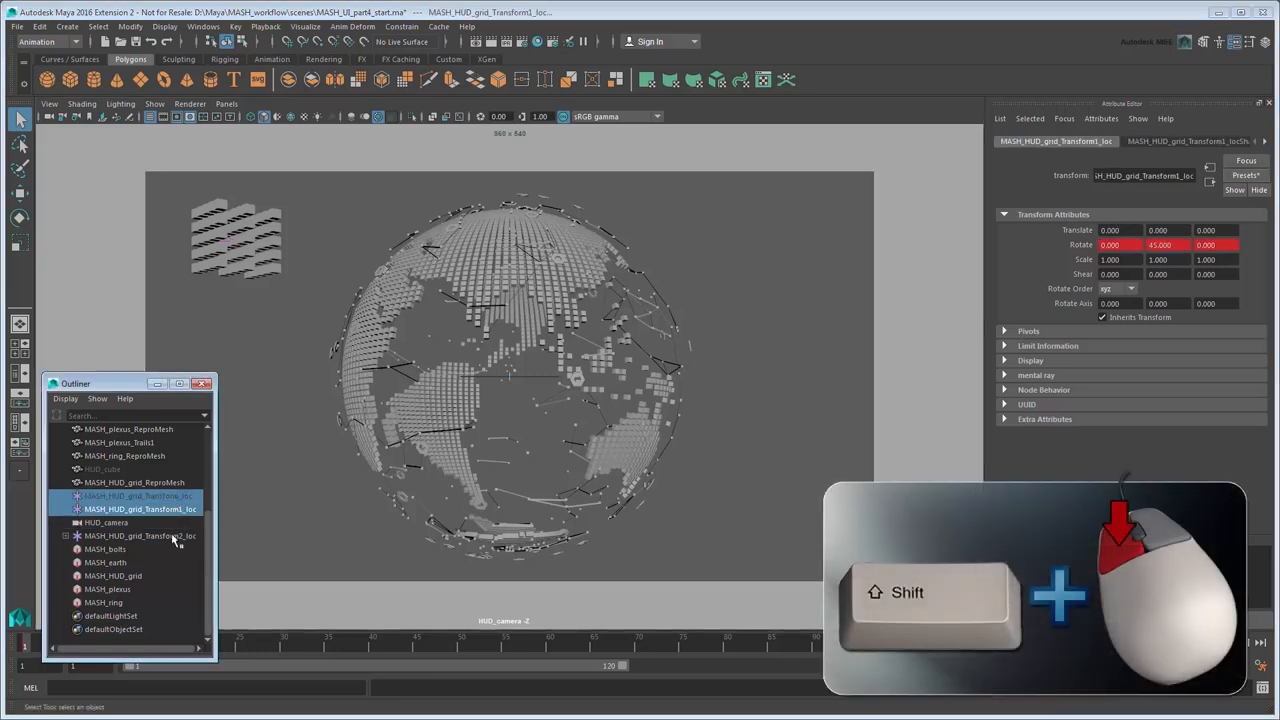
click(140, 535)
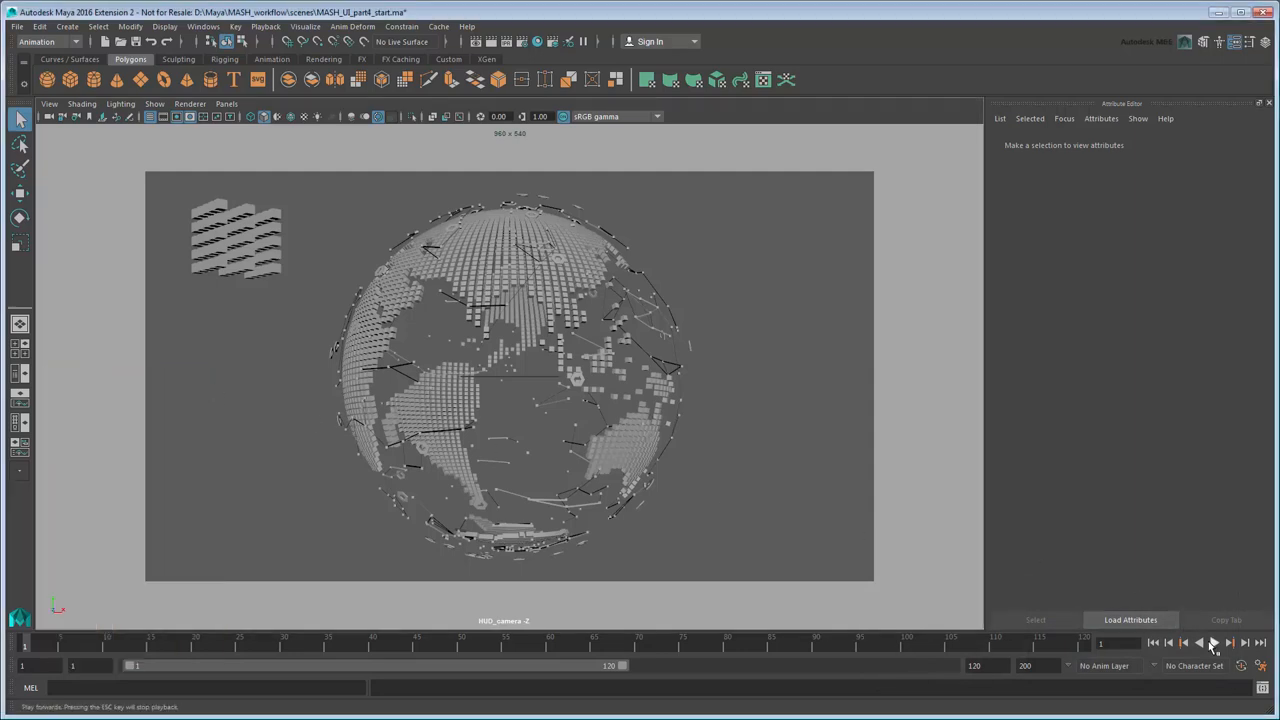
click(1214, 642)
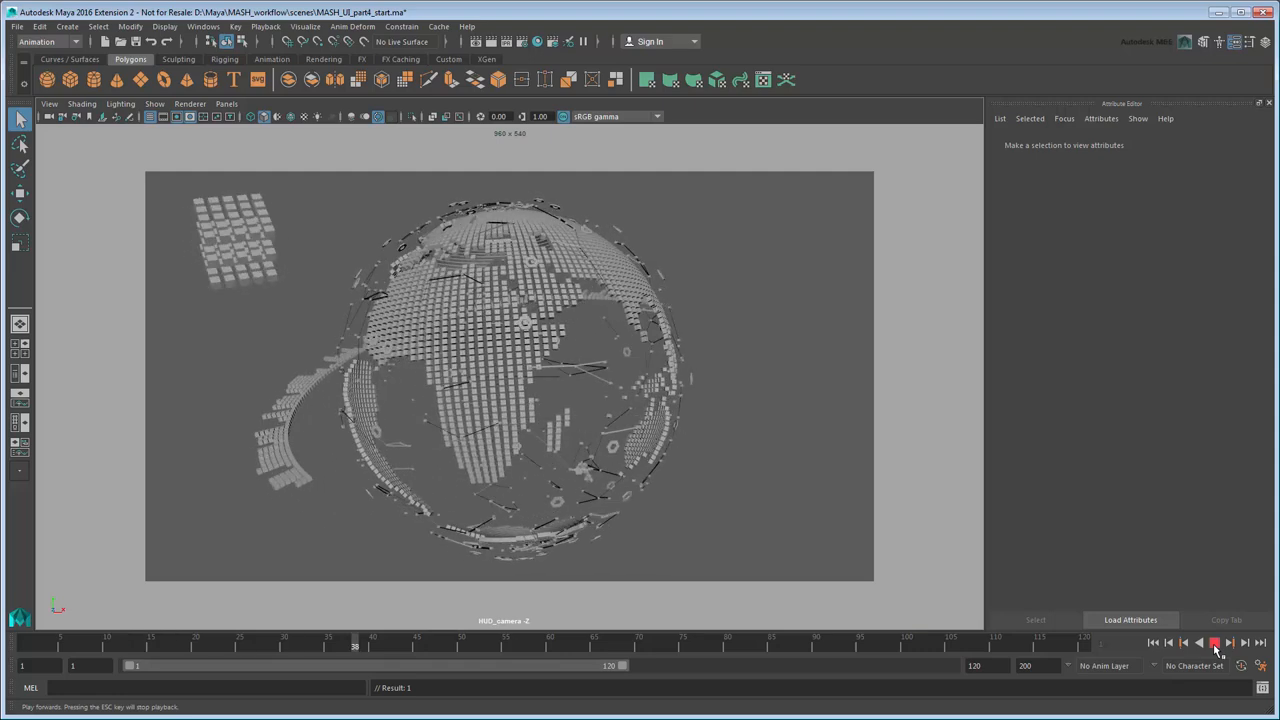